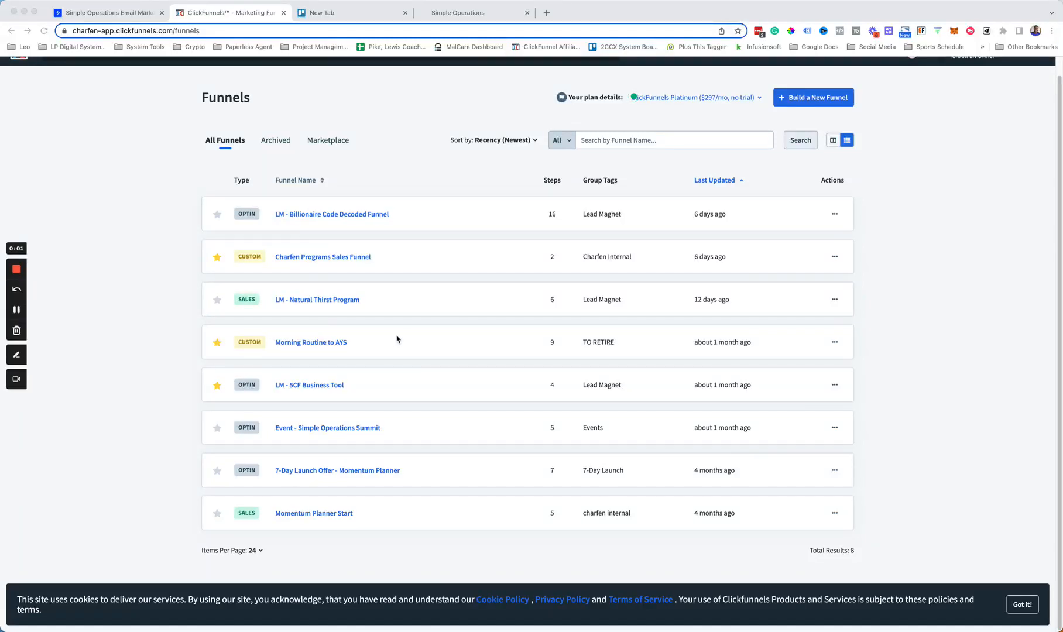
mouse_move(618, 131)
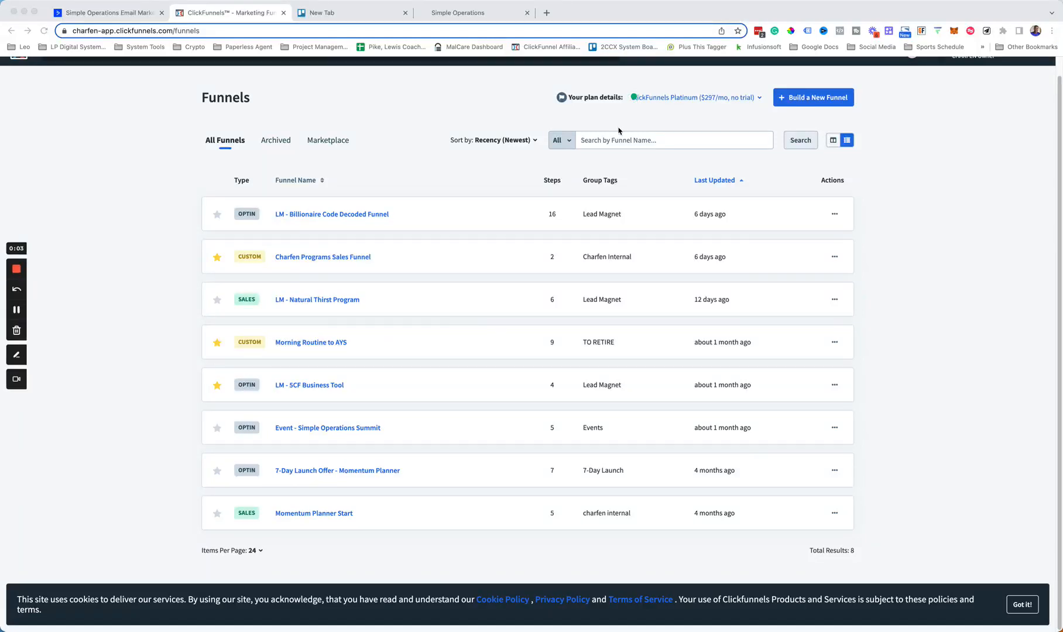
mouse_move(467, 364)
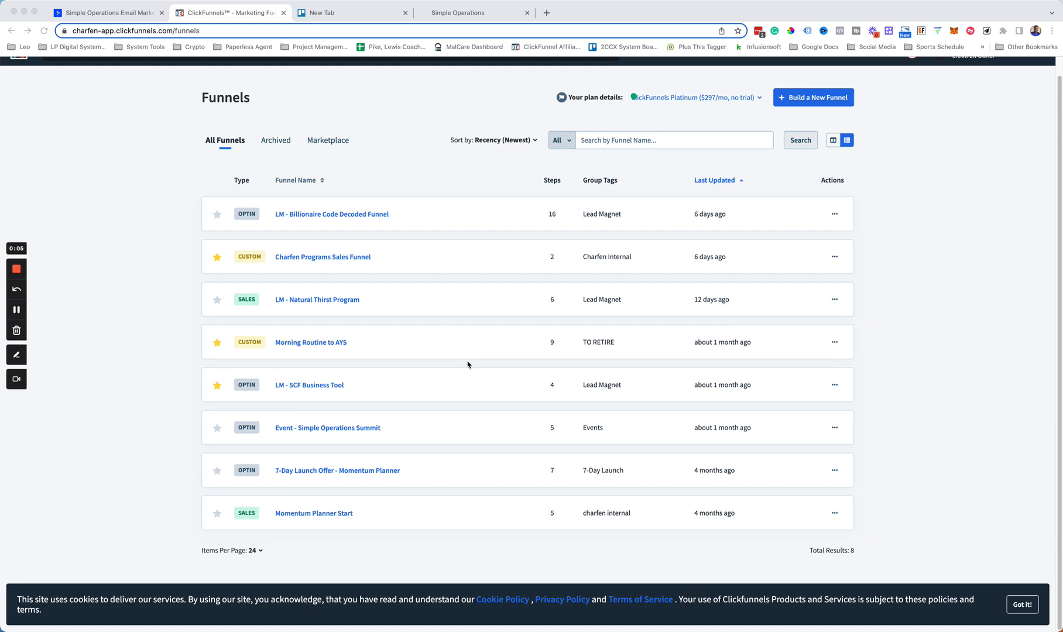
mouse_move(340, 452)
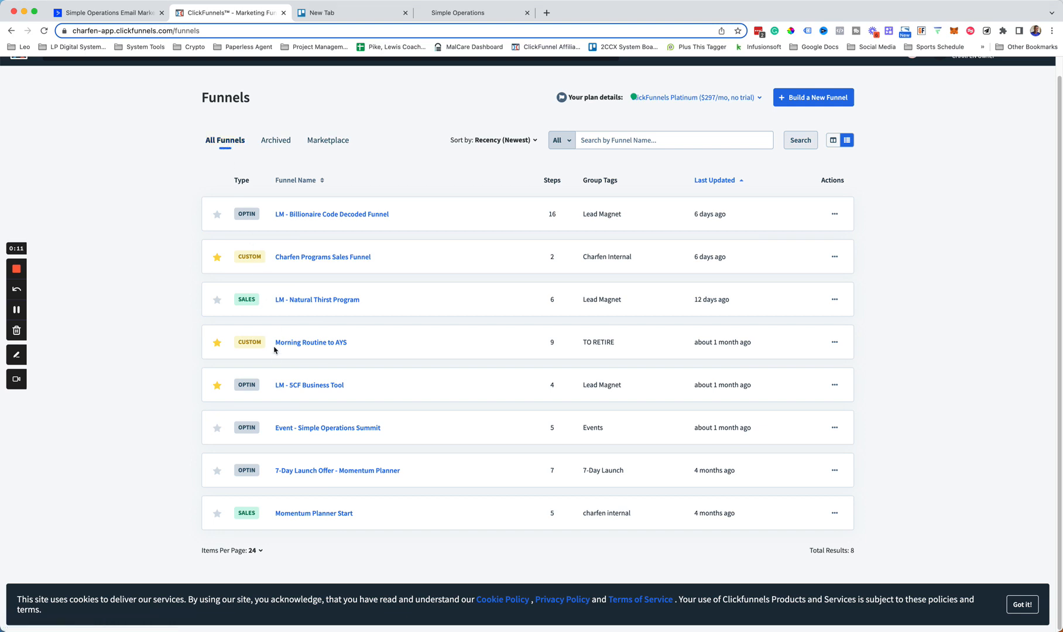
mouse_move(338, 474)
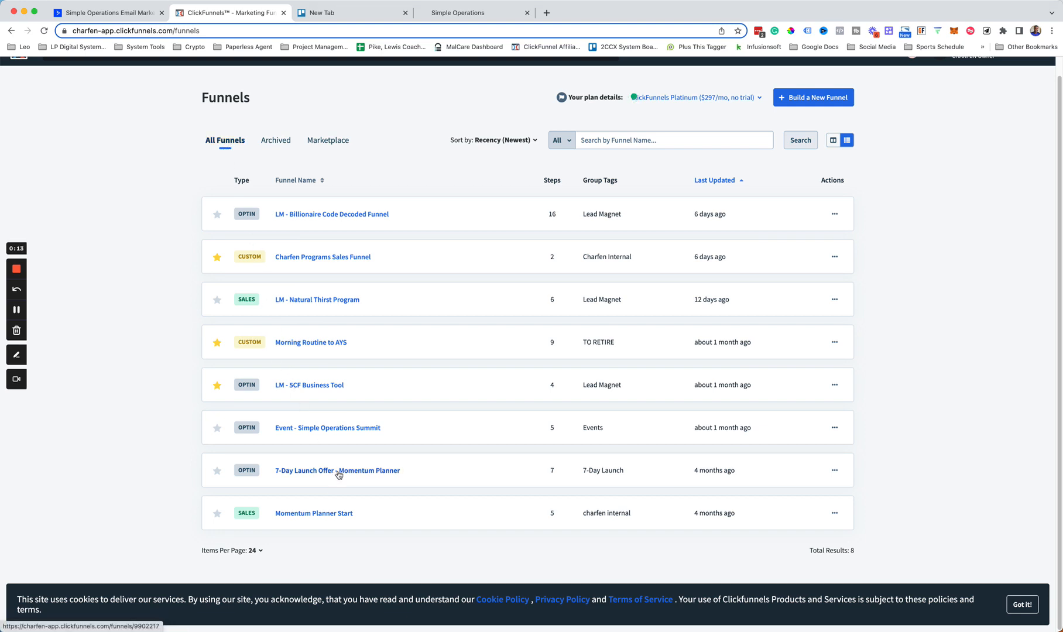
- Open the 7-Day Launch Offer - Momentum Planner funnel to its Steps overview with the Sales Page
click(338, 471)
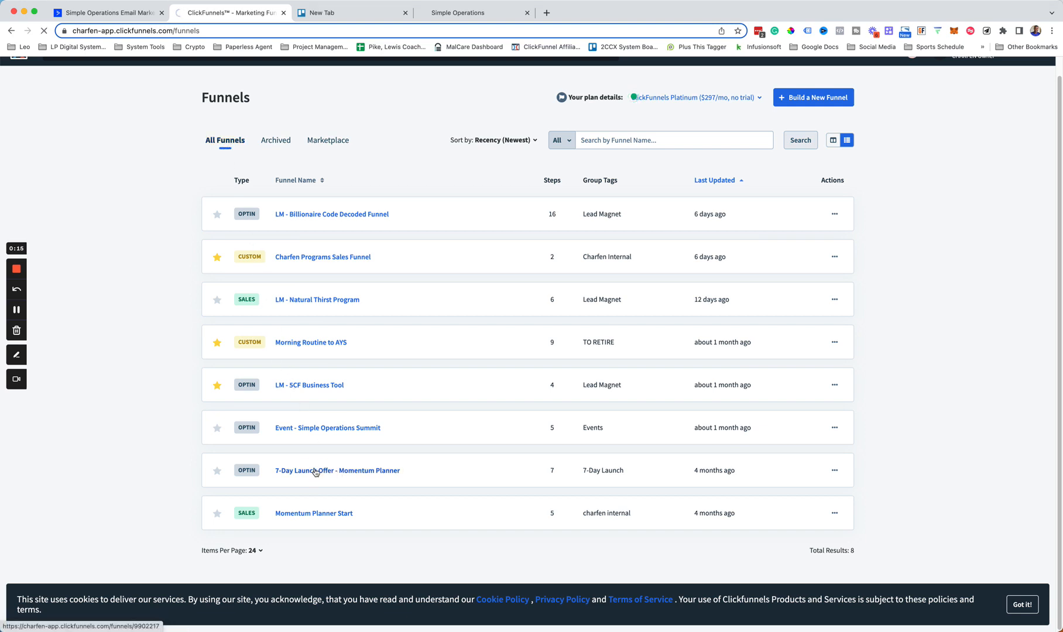
click(336, 471)
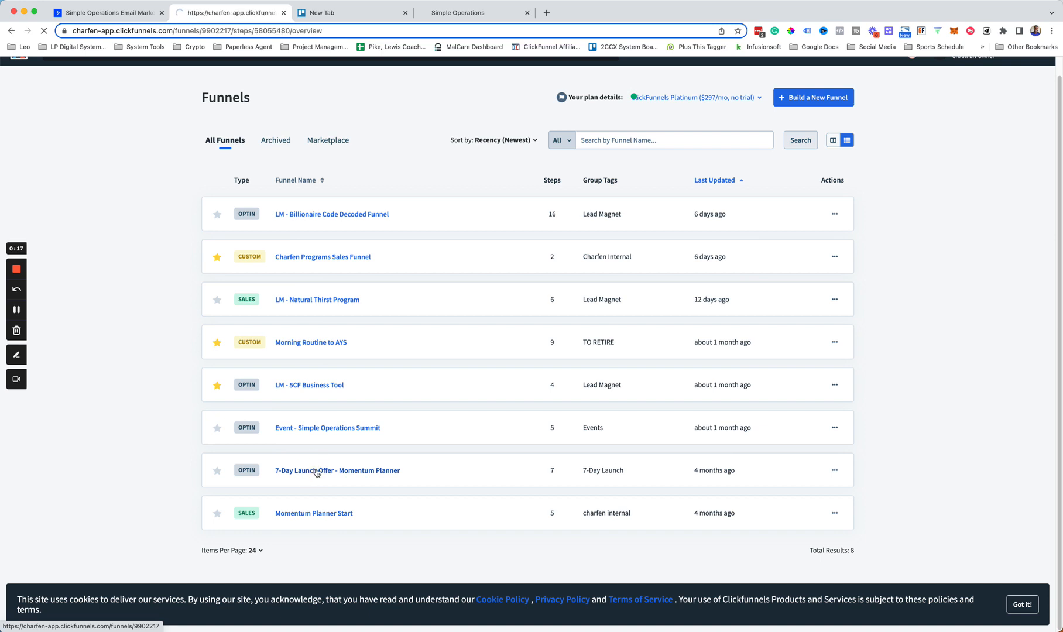
click(337, 470)
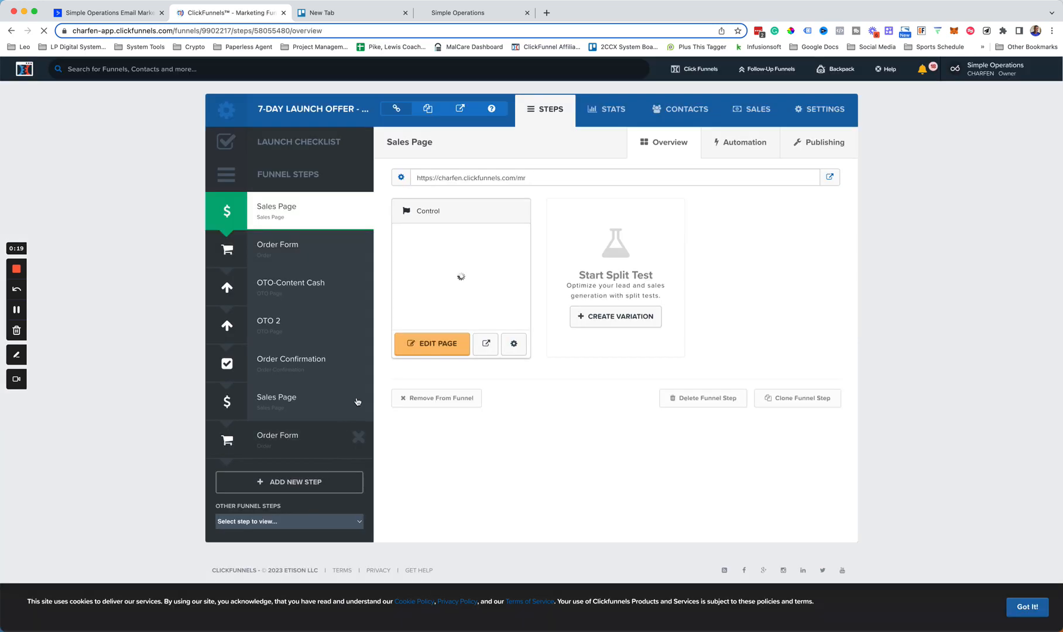
mouse_move(323, 221)
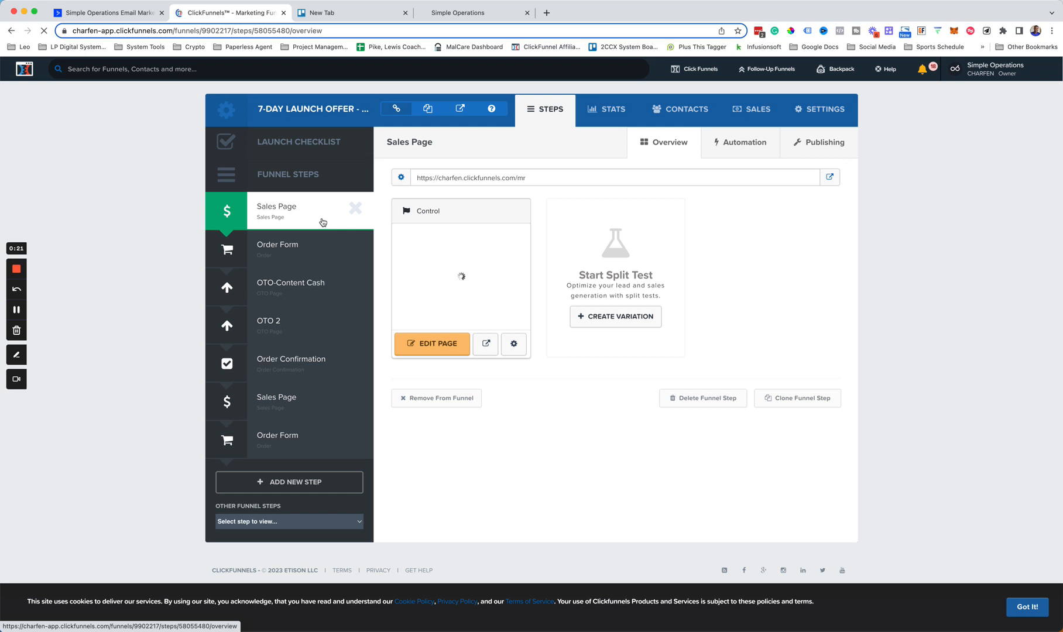
mouse_move(311, 282)
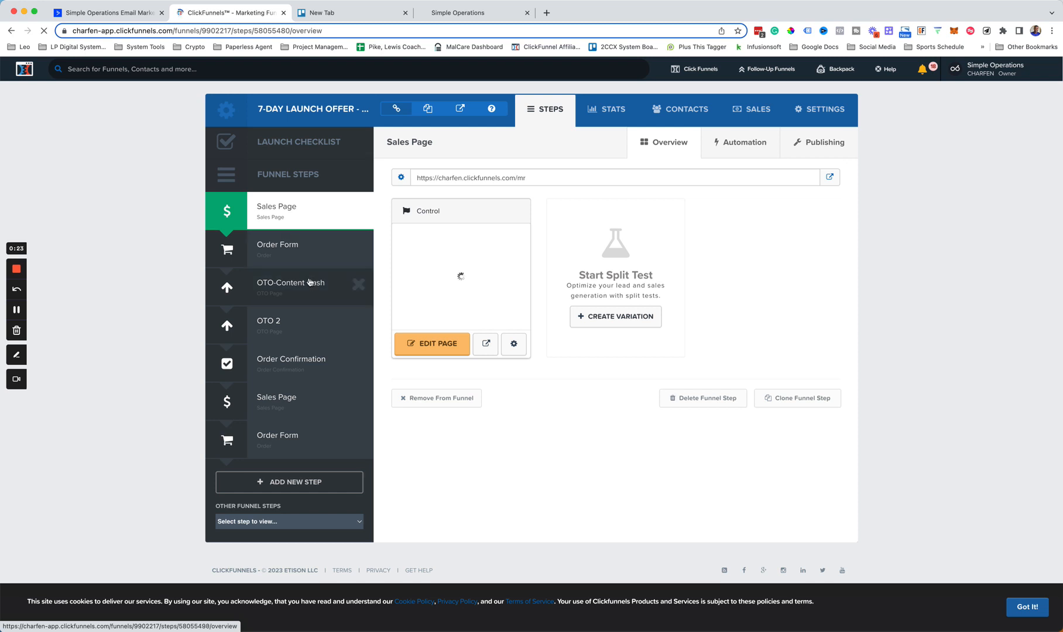
mouse_move(277, 212)
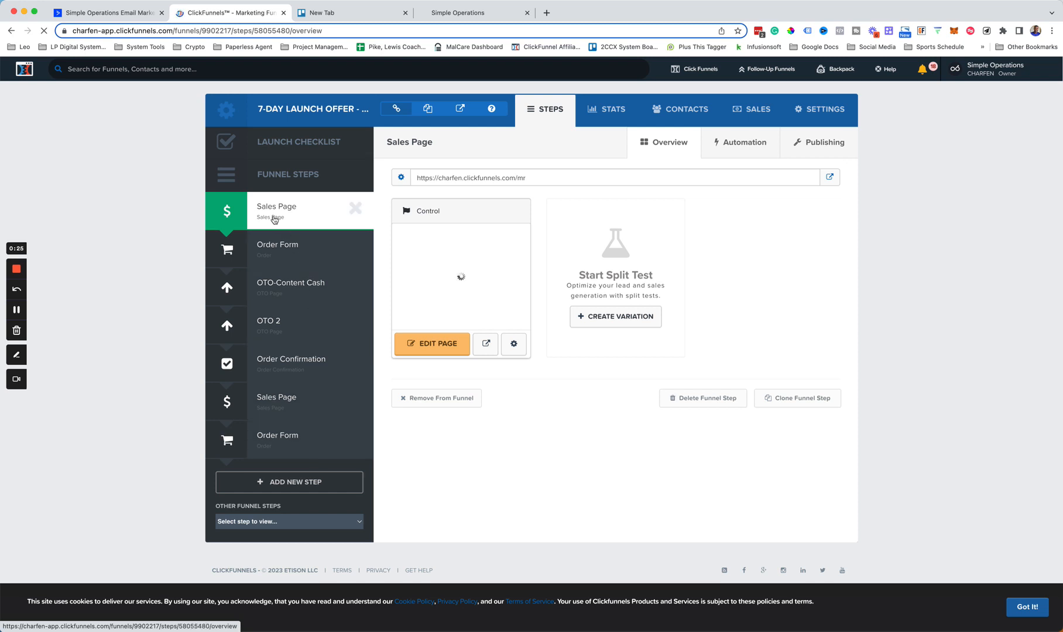
mouse_move(328, 144)
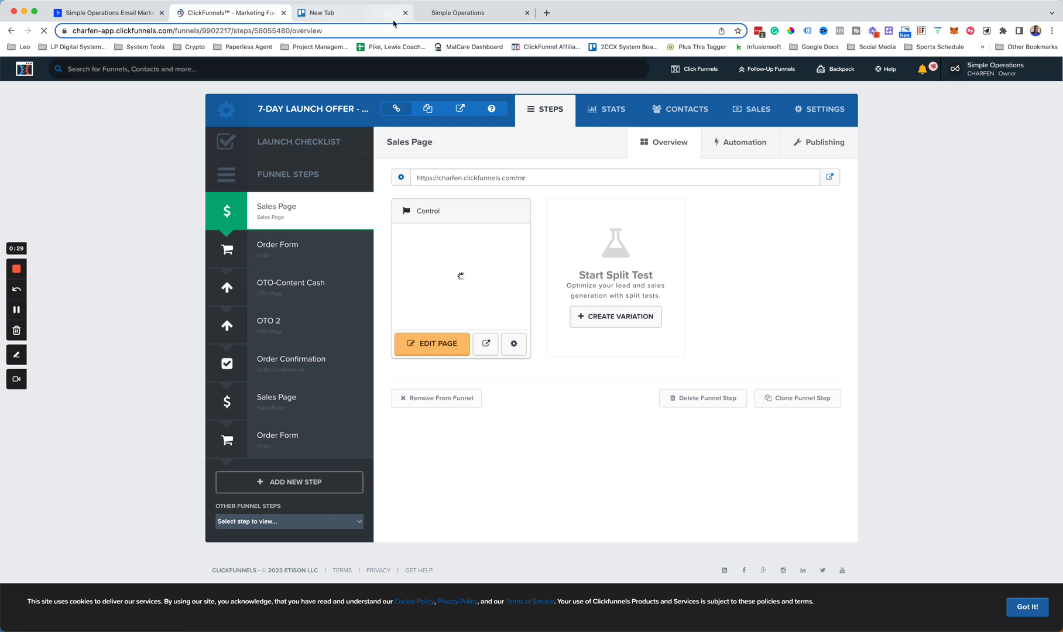
mouse_move(464, 12)
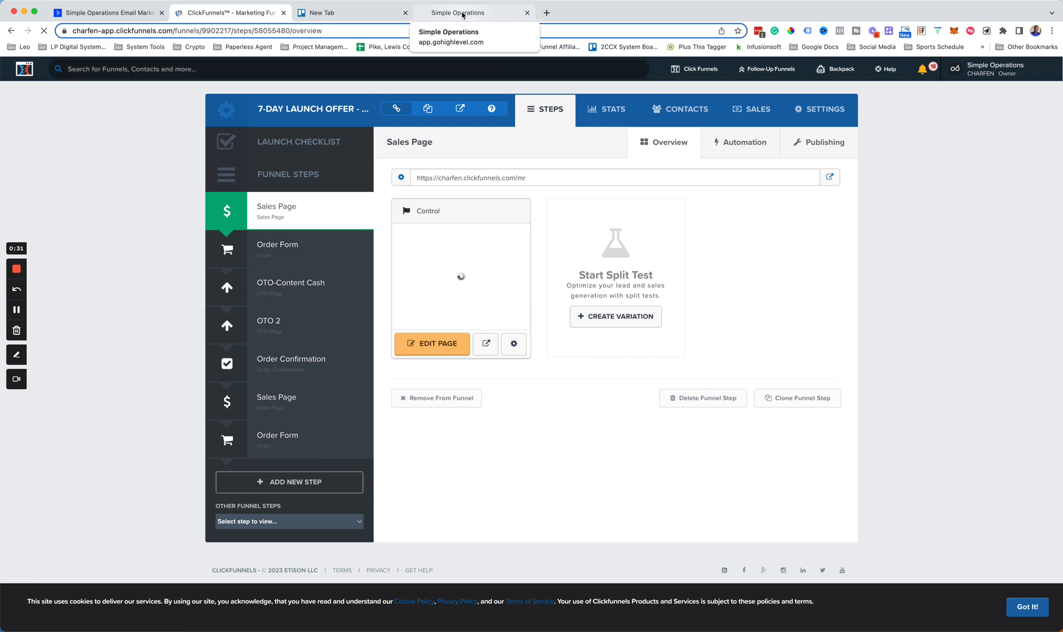
- Switch to the agency view and dashboard, then back into the Simple Operations sub-account
click(470, 12)
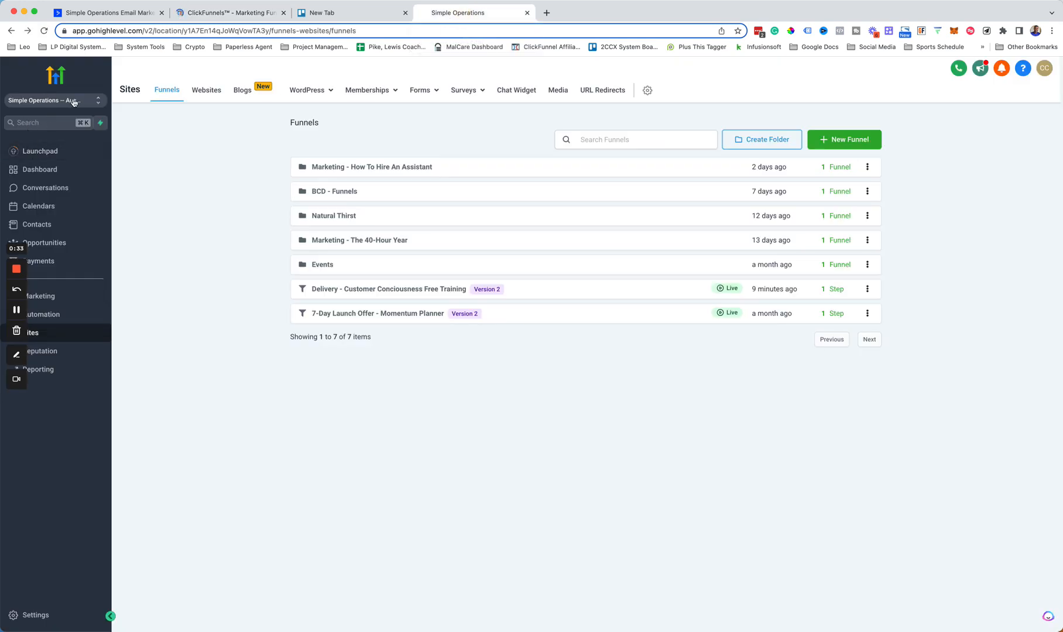
click(50, 101)
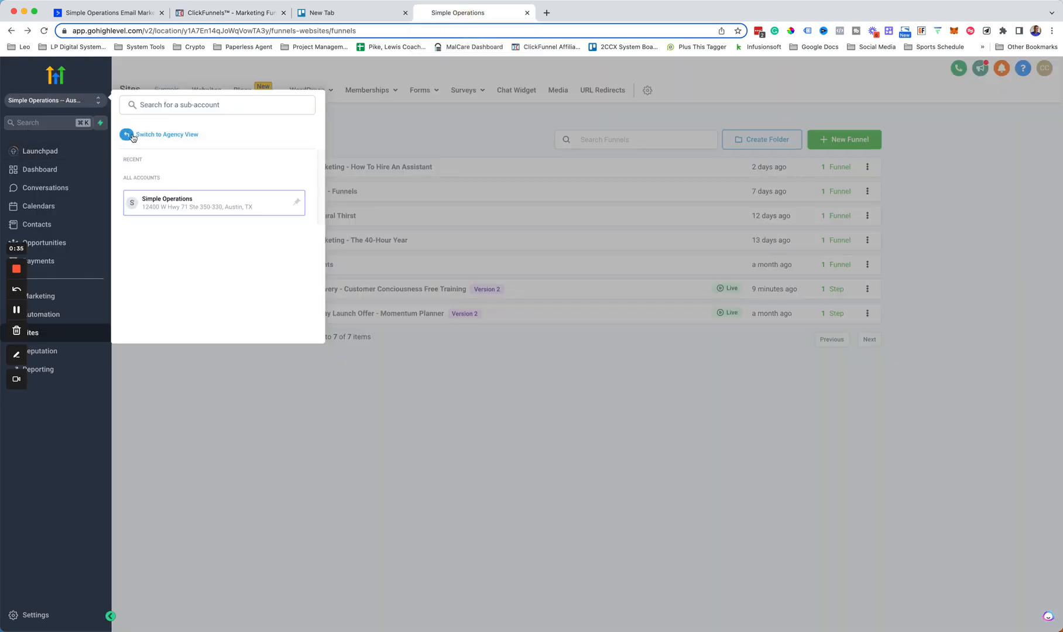
click(165, 135)
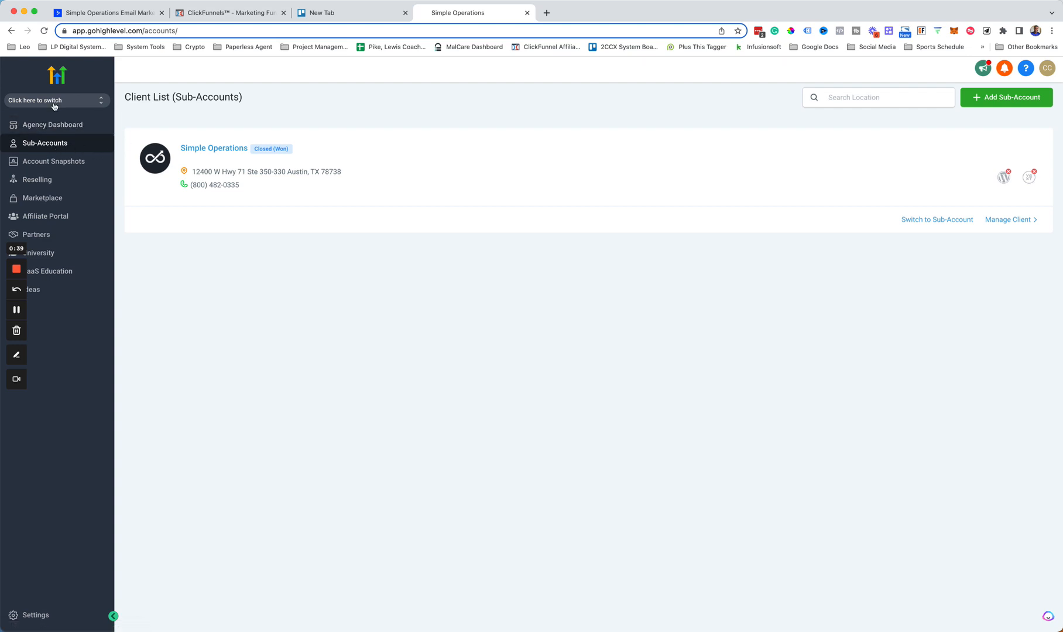
click(53, 124)
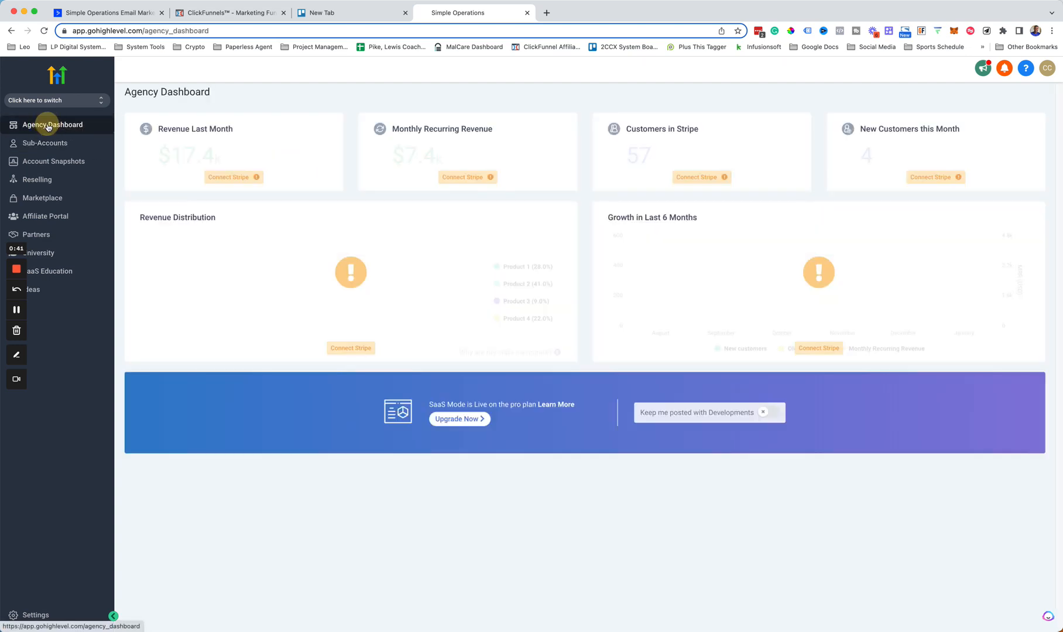
click(53, 101)
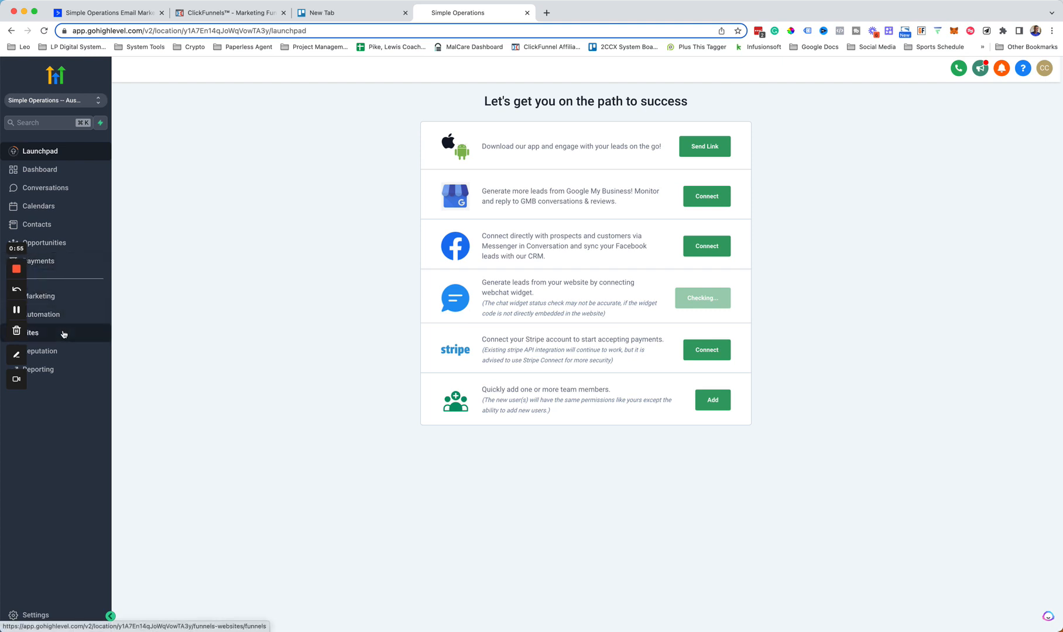
- Create a new funnel folder named 'Momentum Planner' in the Sites funnels list
click(30, 332)
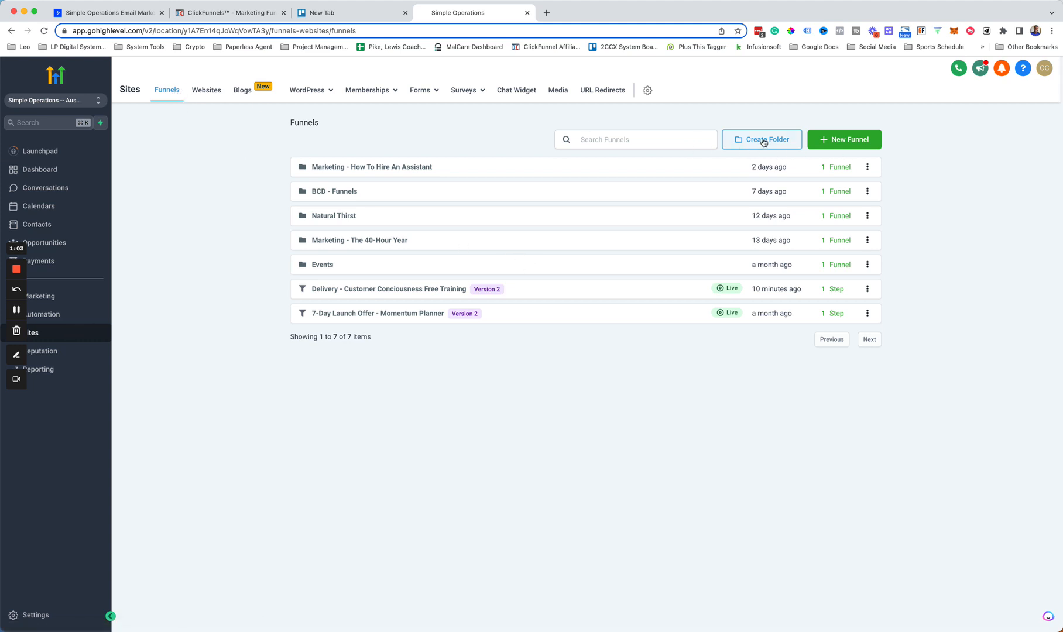
click(760, 139)
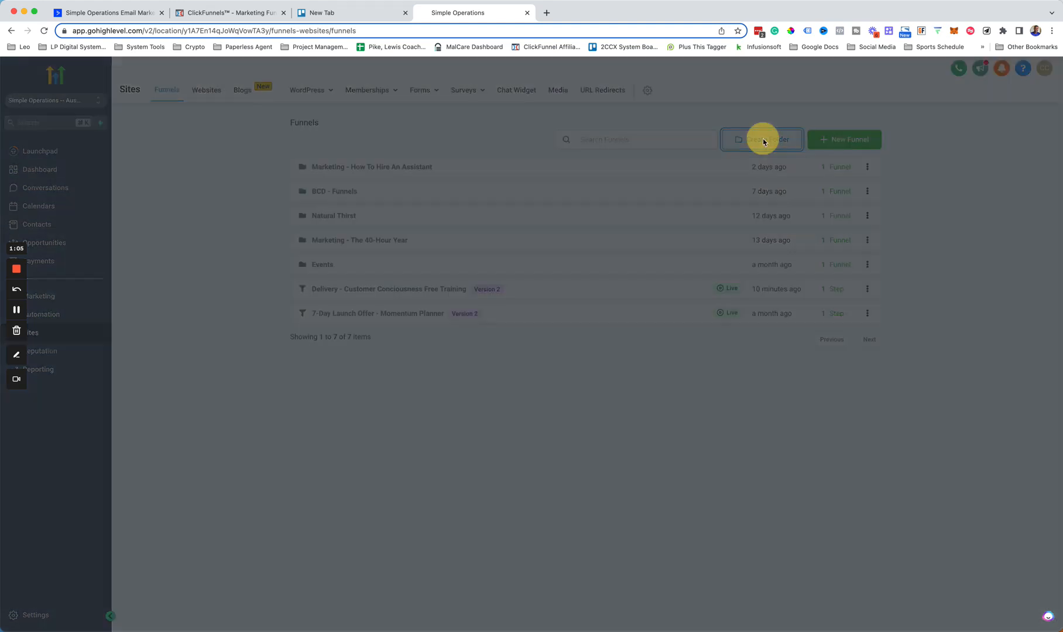
click(761, 139)
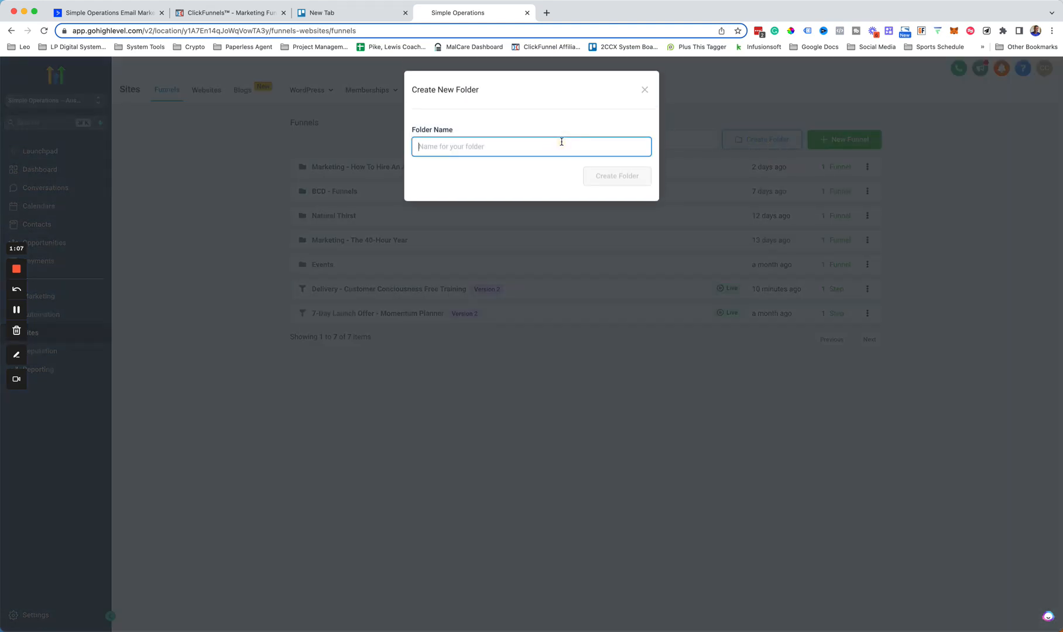
text(Momen)
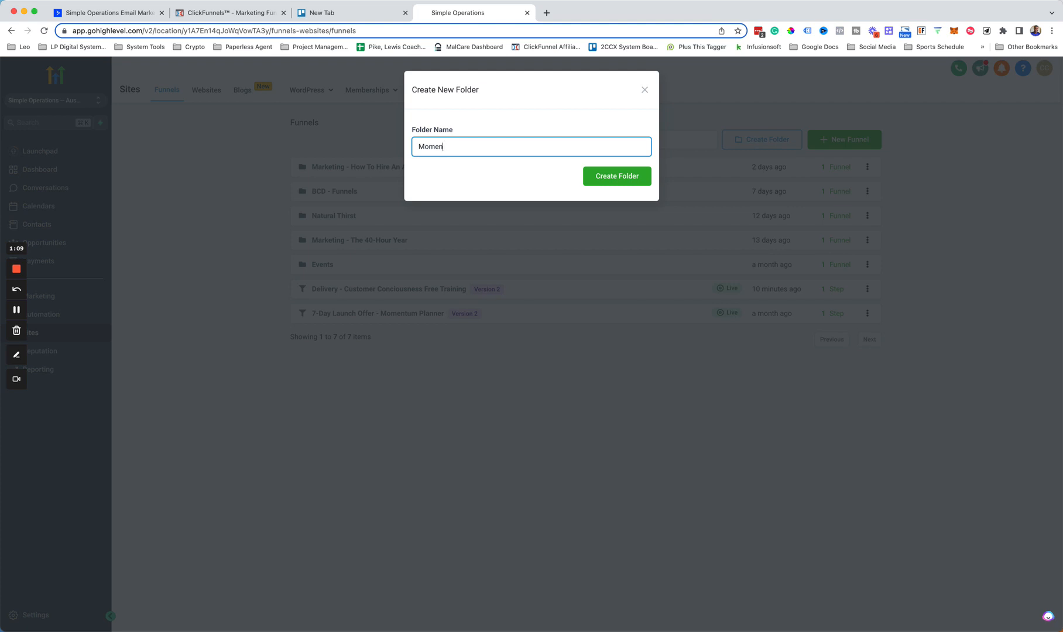
text(tum Plann)
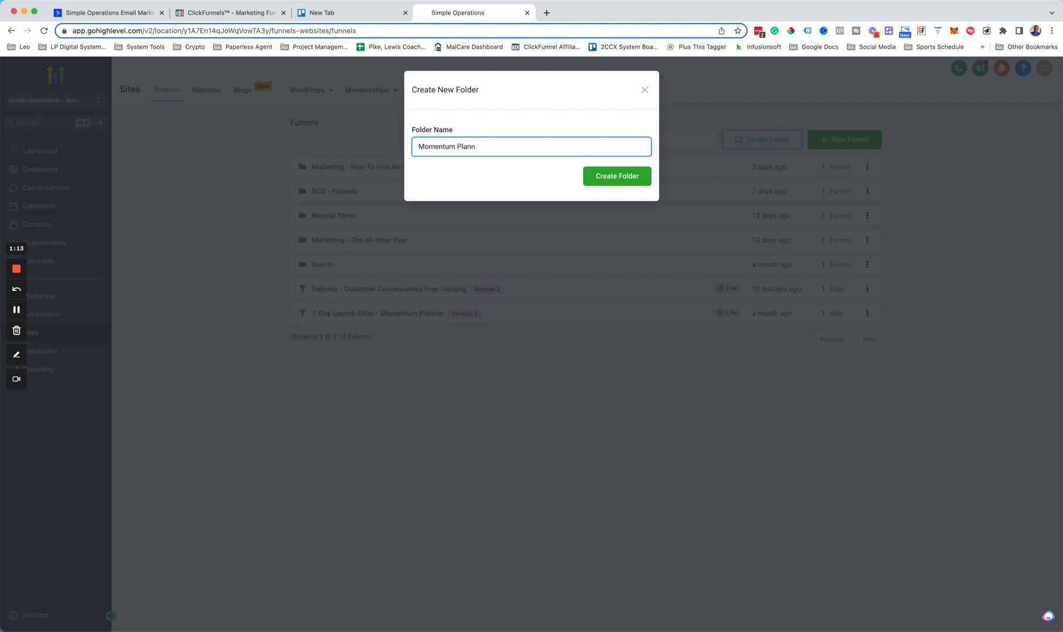
text(er)
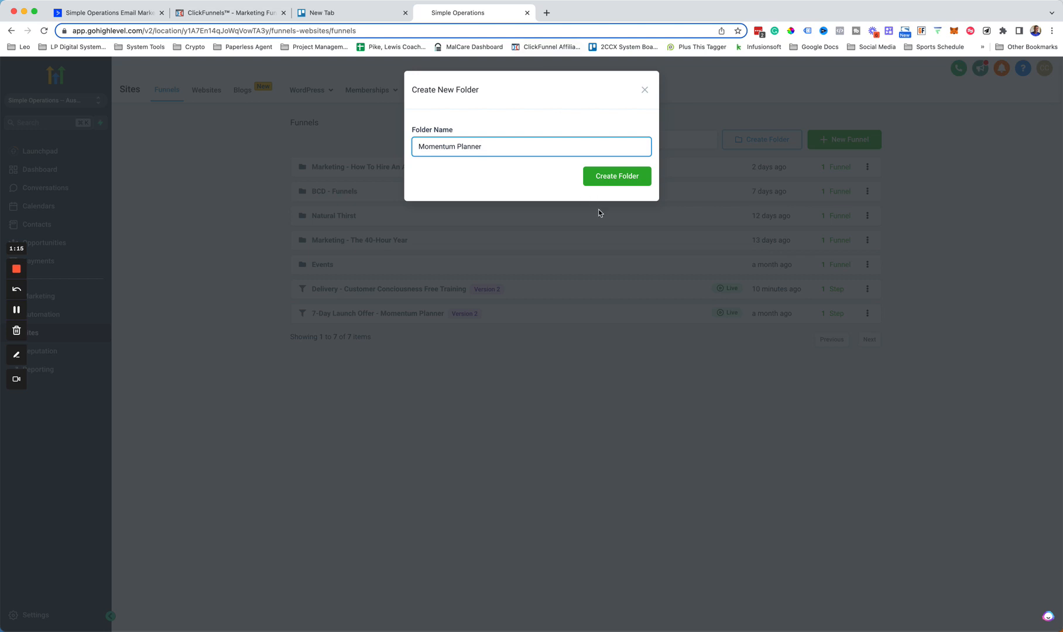
click(615, 175)
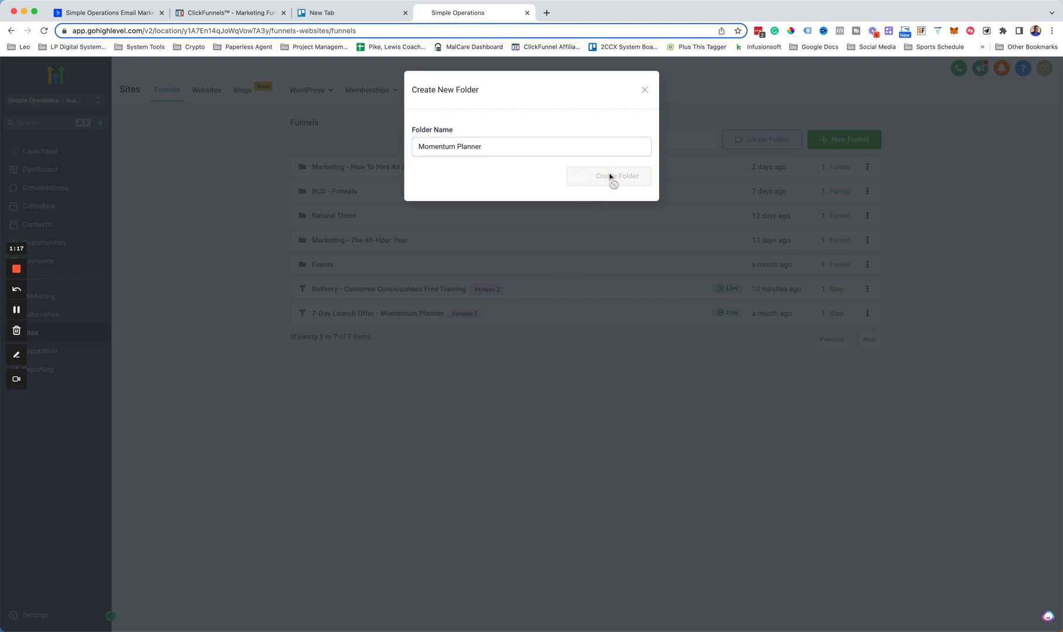
click(608, 176)
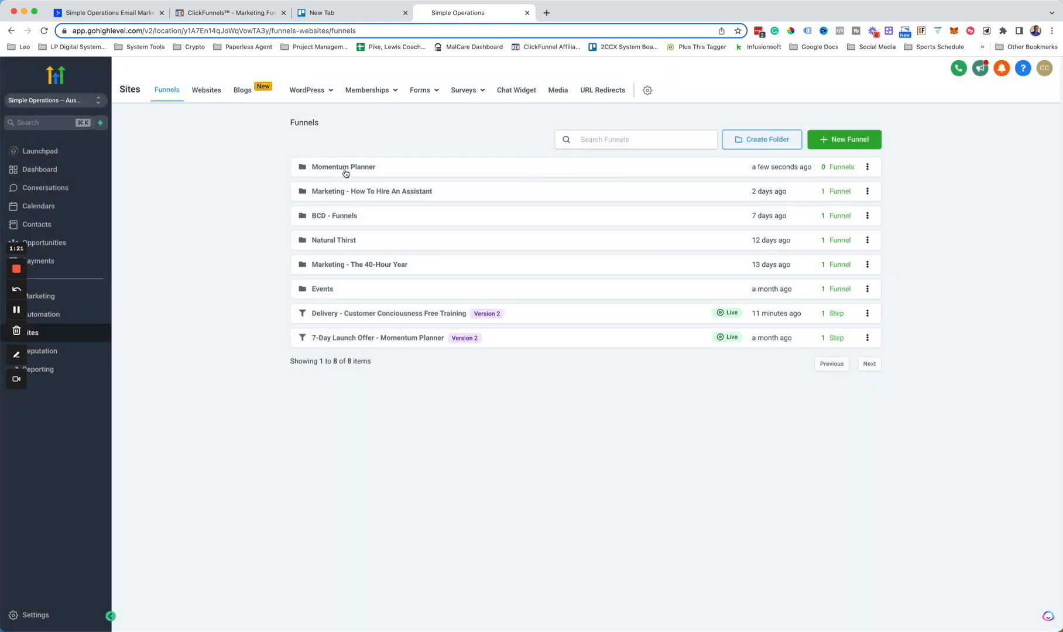
- Start a new funnel in the Momentum Planner folder, copying the name from the ClickFunnels settings
click(343, 166)
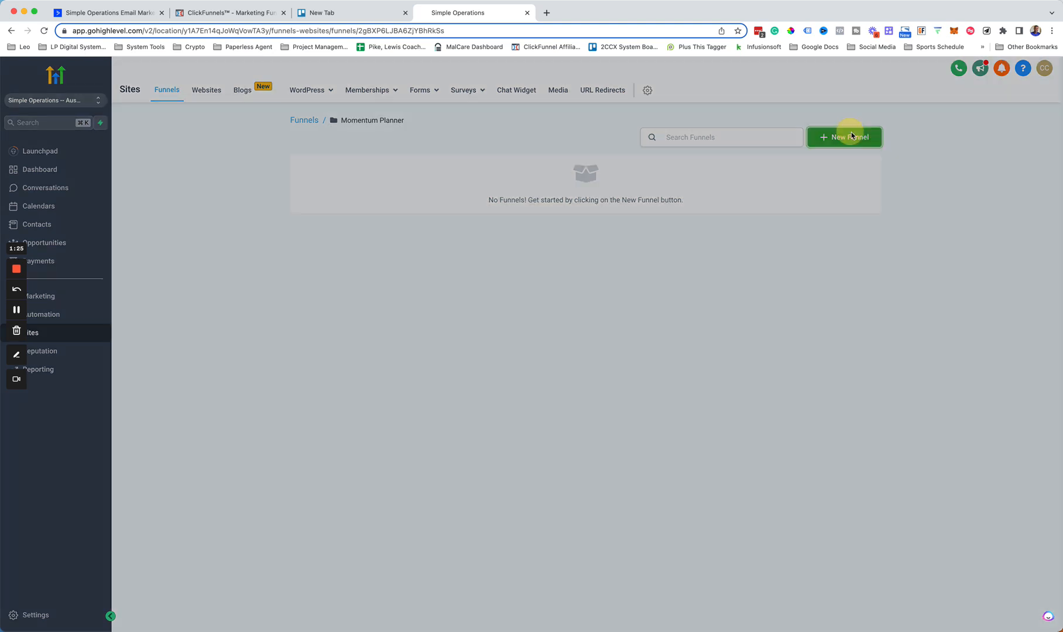
click(843, 137)
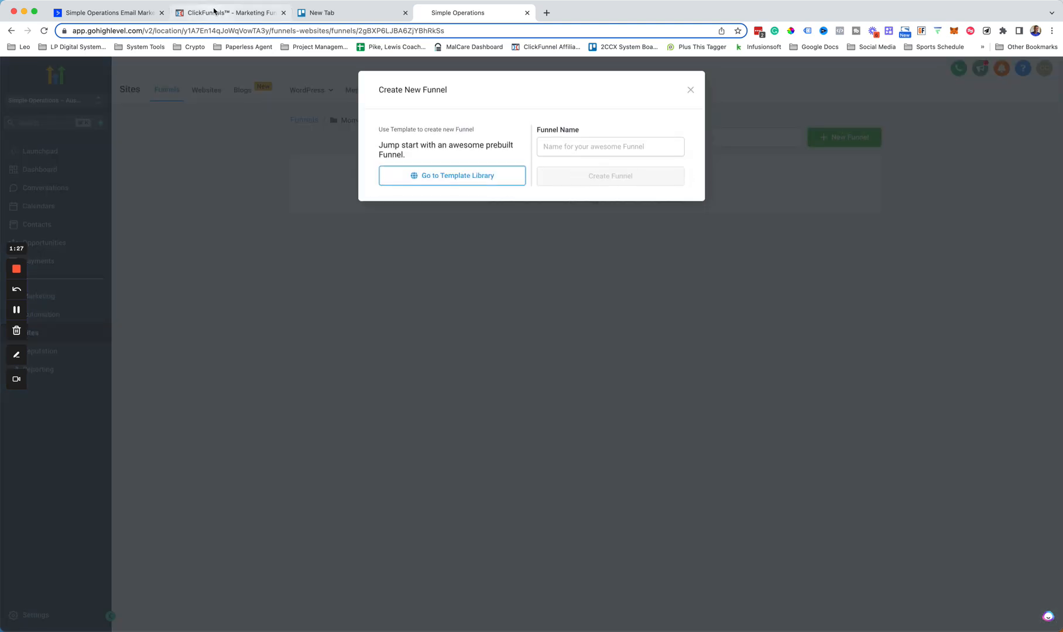
click(229, 12)
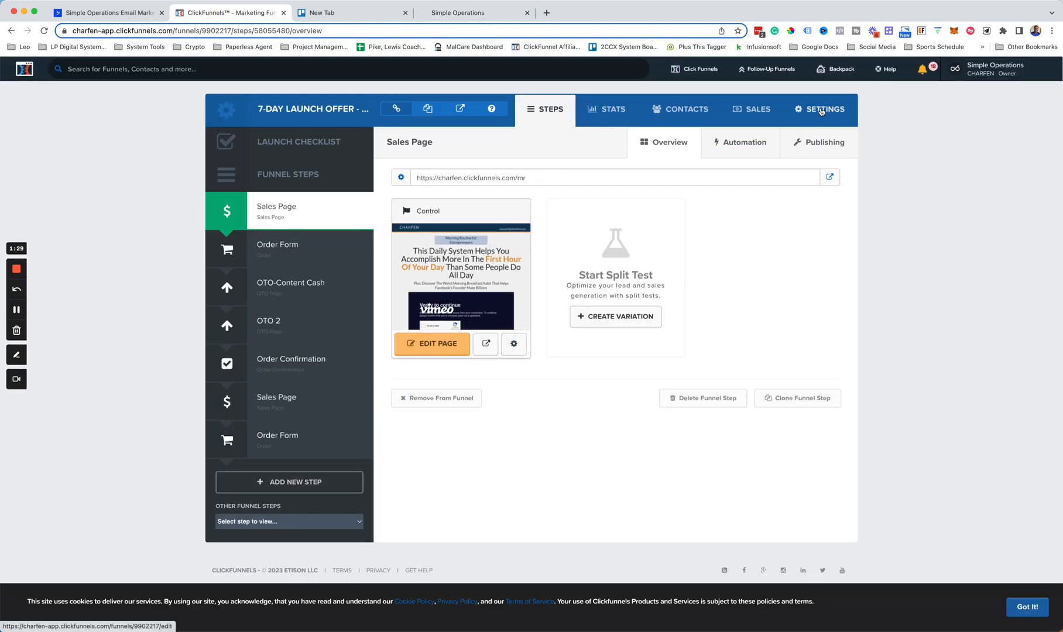
click(430, 343)
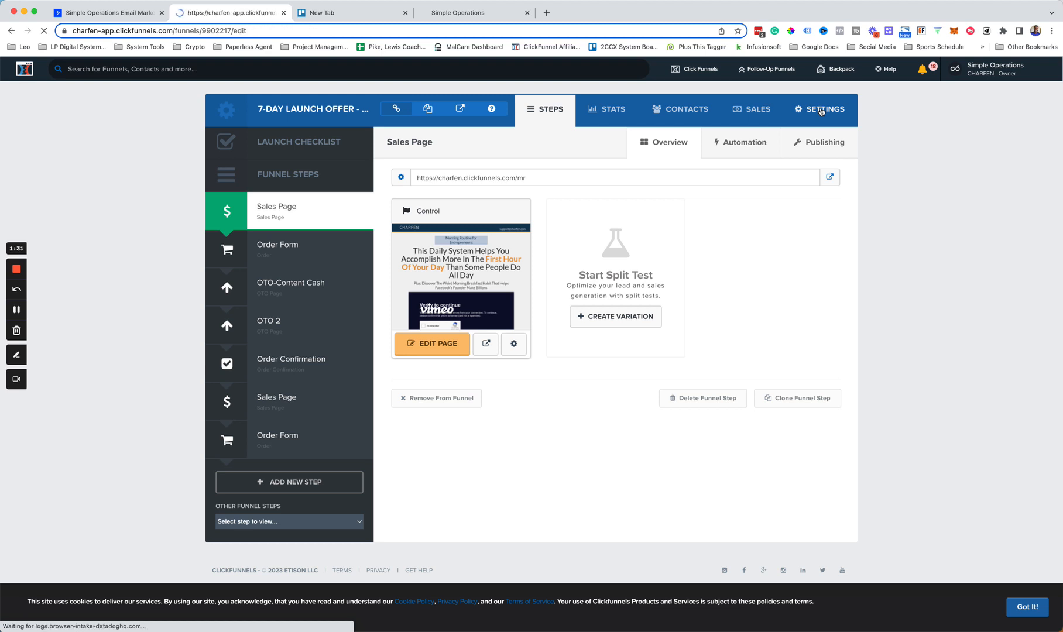
click(824, 109)
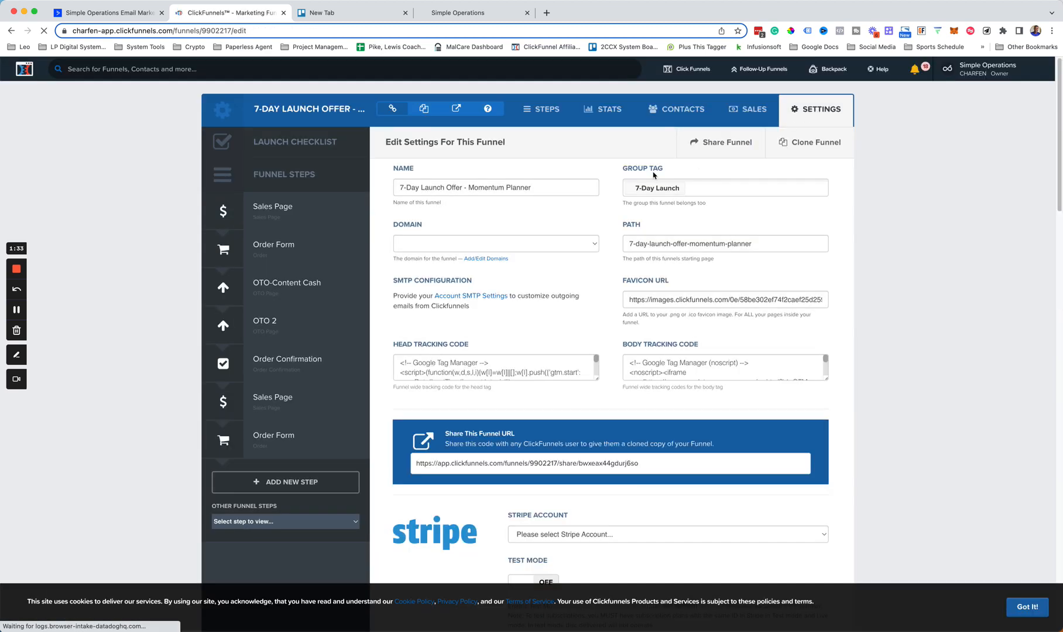
click(495, 187)
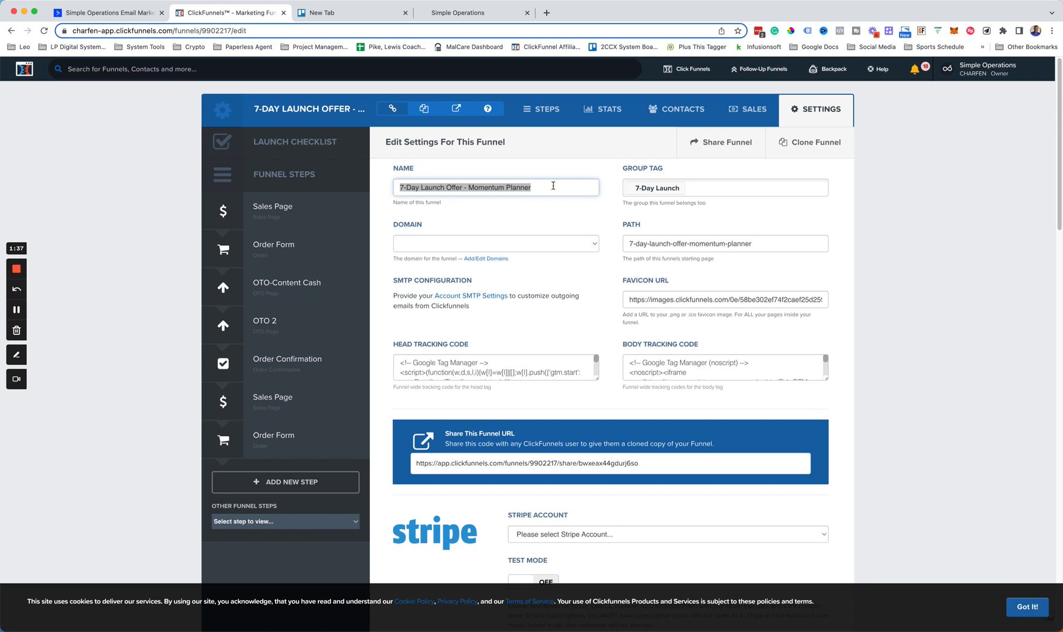
click(464, 12)
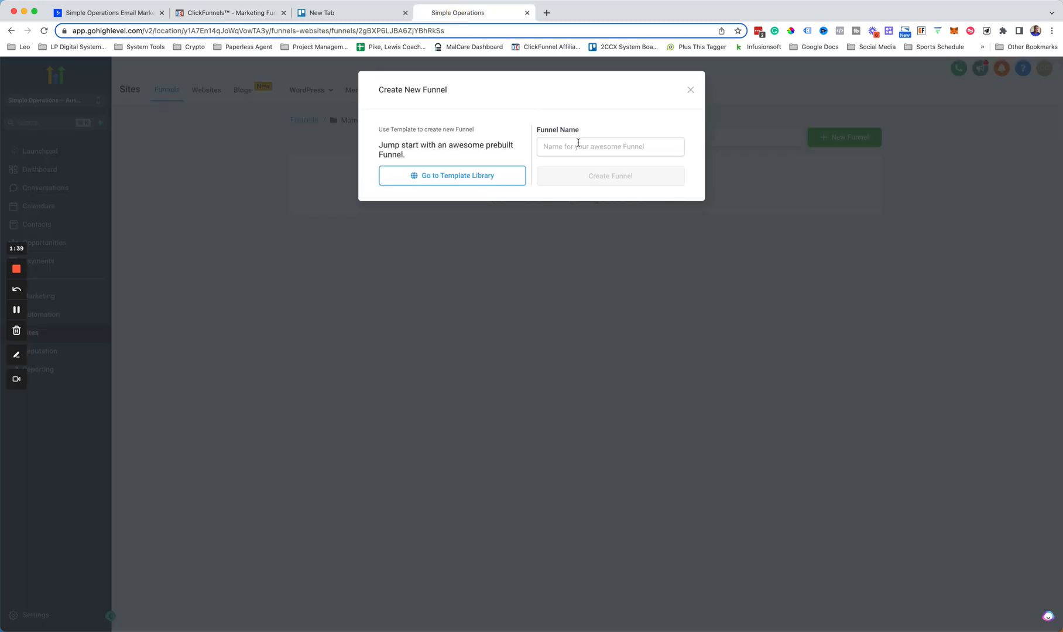
click(609, 176)
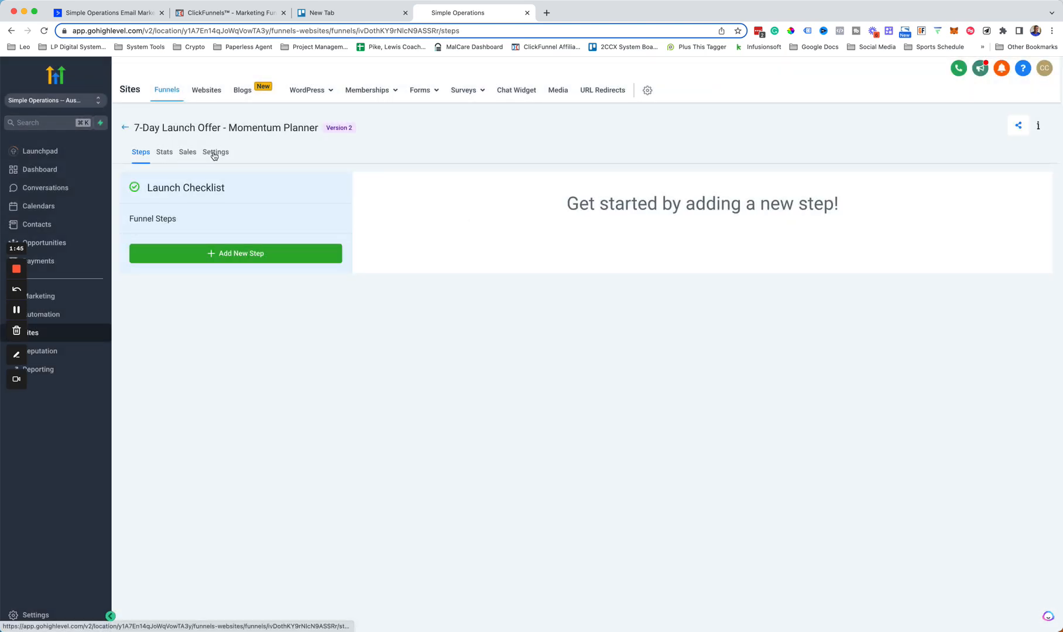
- Enter the ClickFunnels charfen_favicon.png image URL into the new funnel's Favicon URL field
click(216, 152)
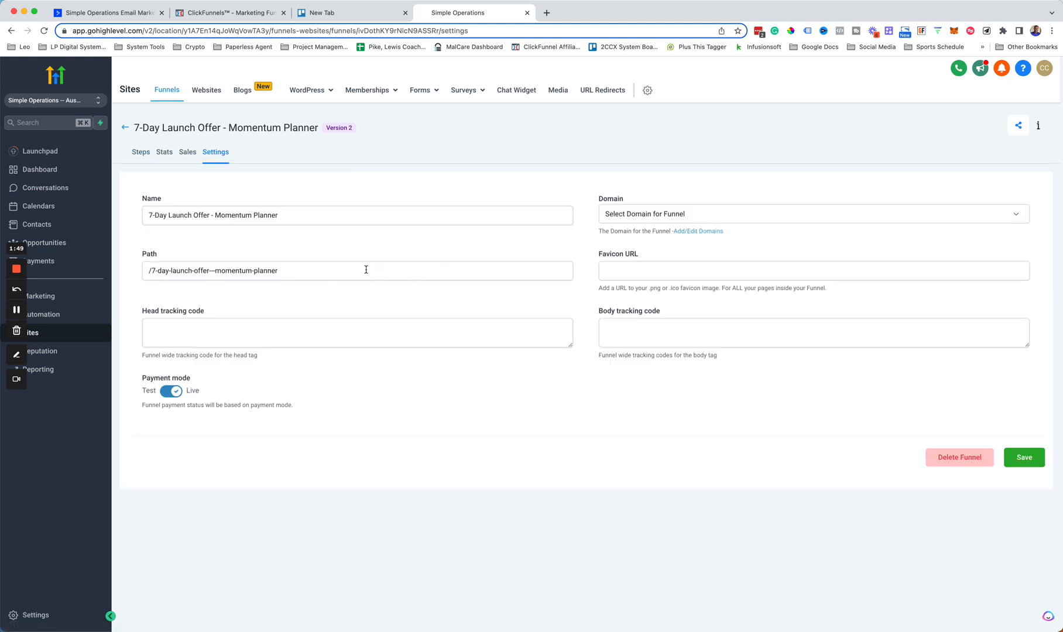
mouse_move(631, 227)
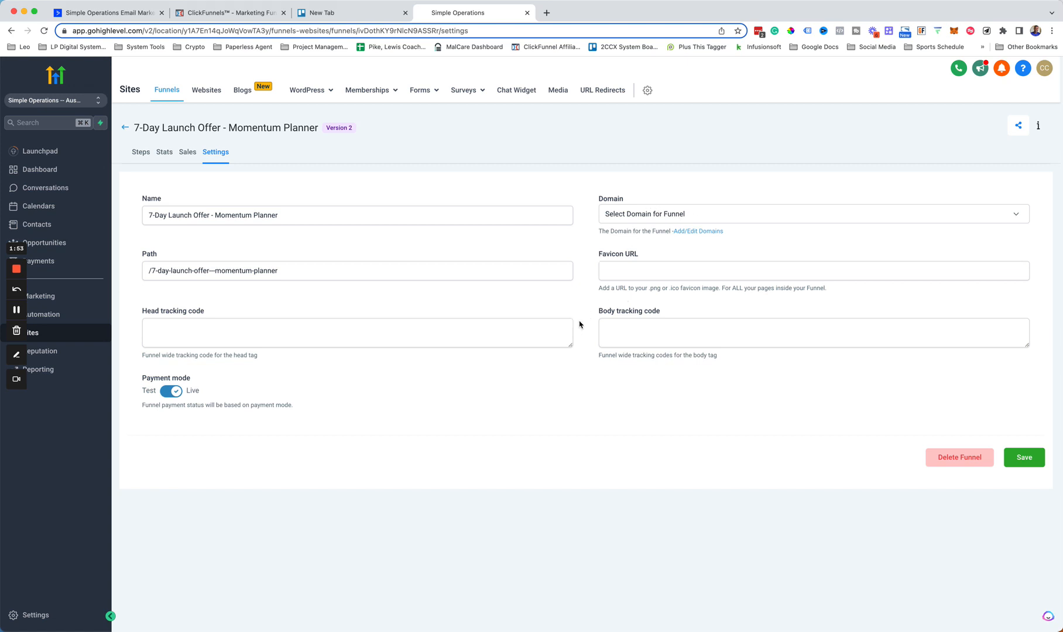
mouse_move(683, 191)
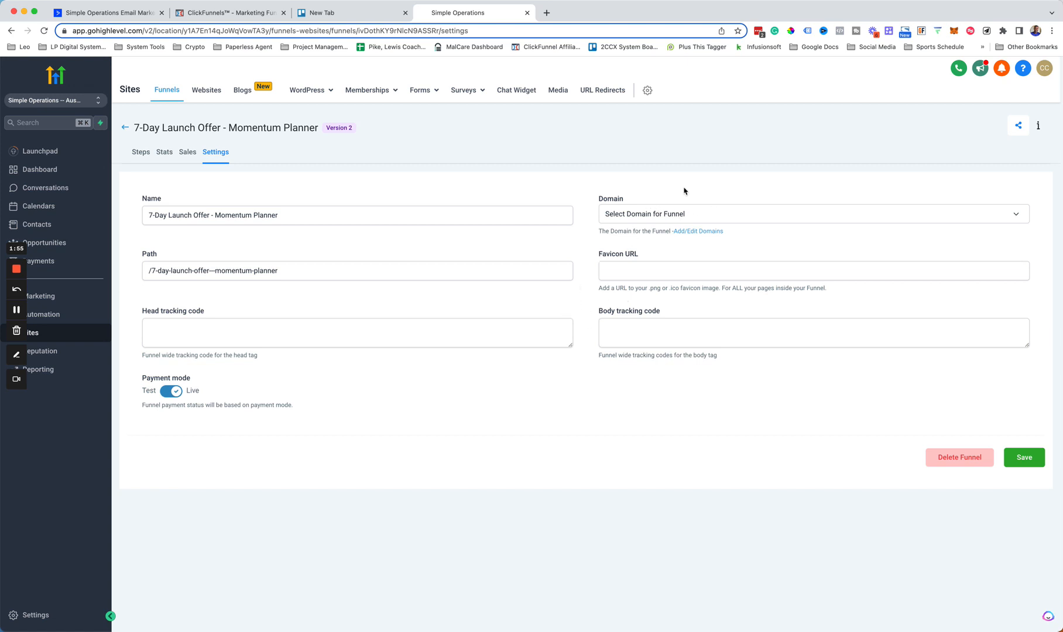
click(227, 12)
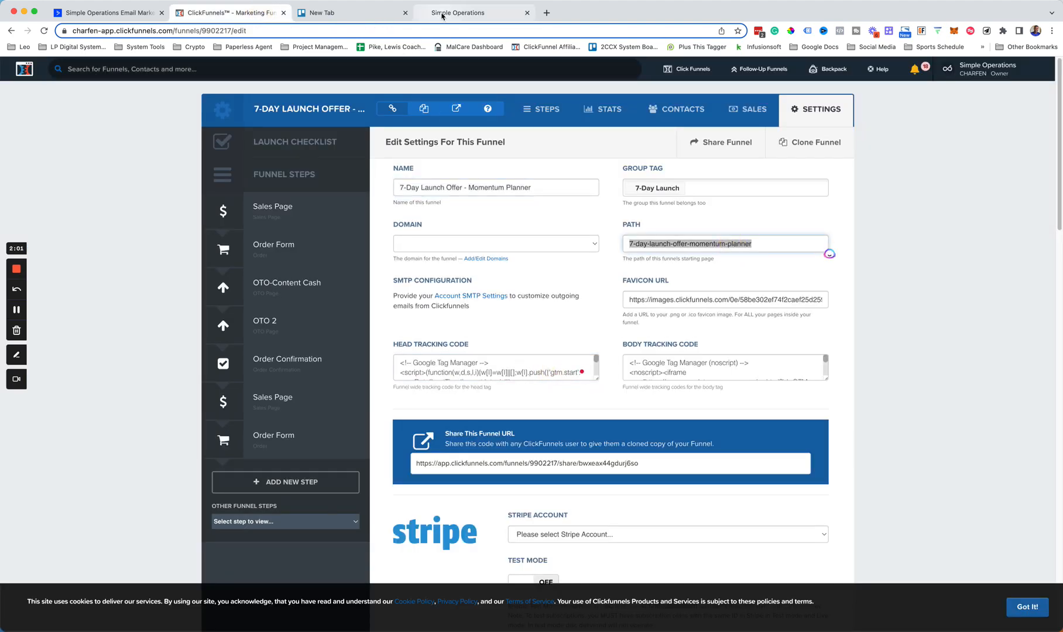
click(450, 12)
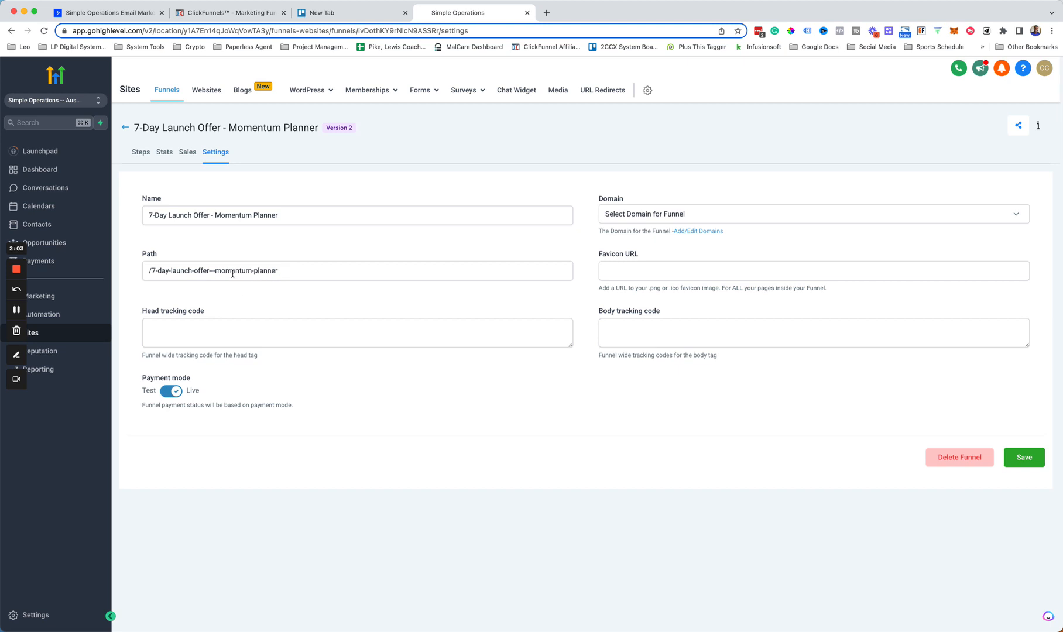
click(231, 12)
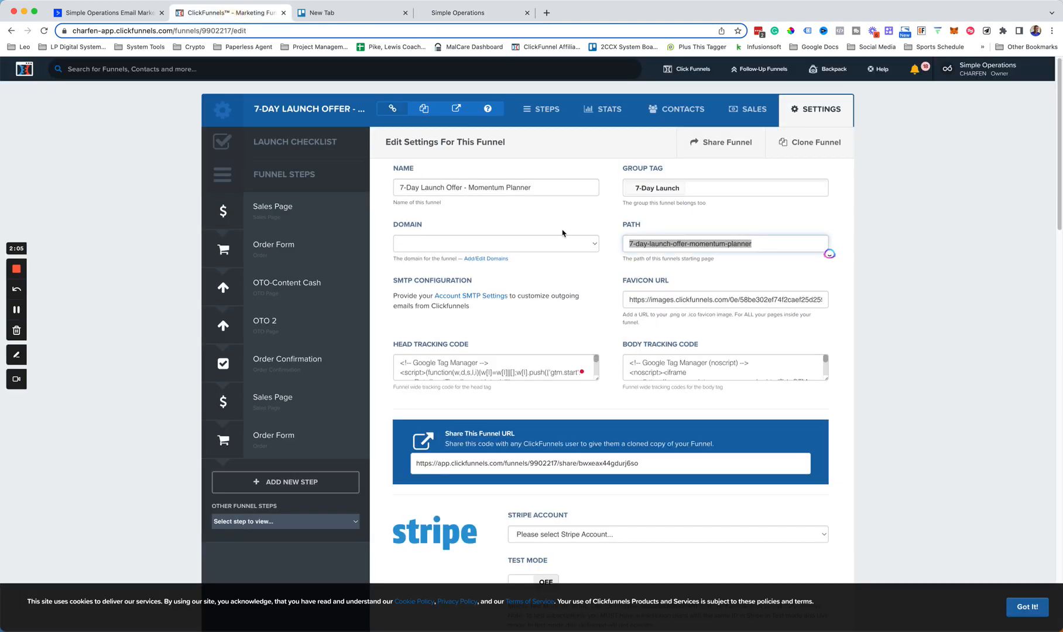
click(723, 300)
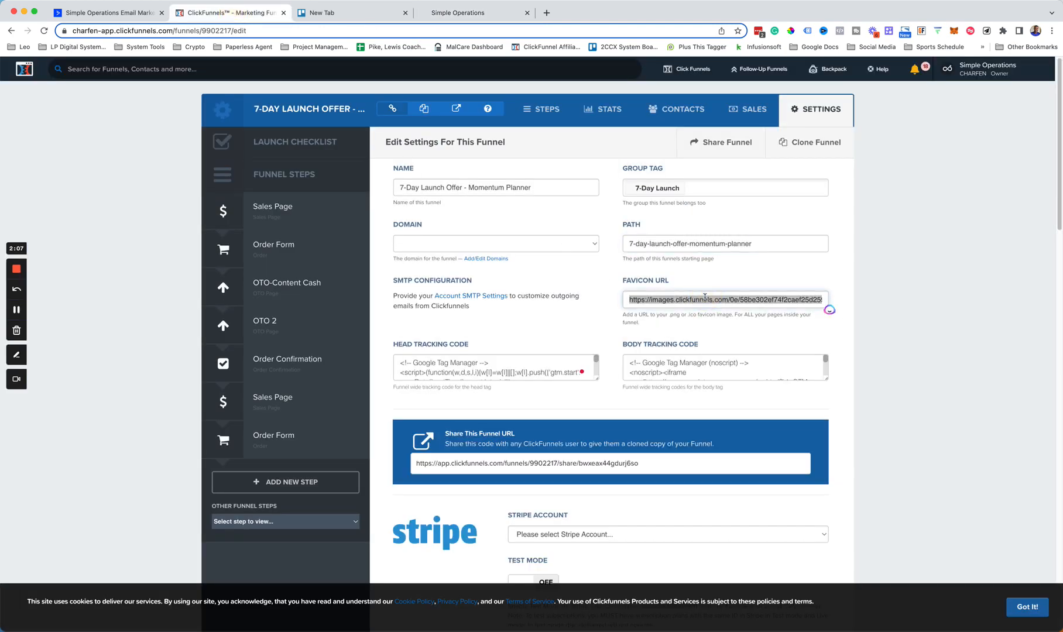
click(465, 12)
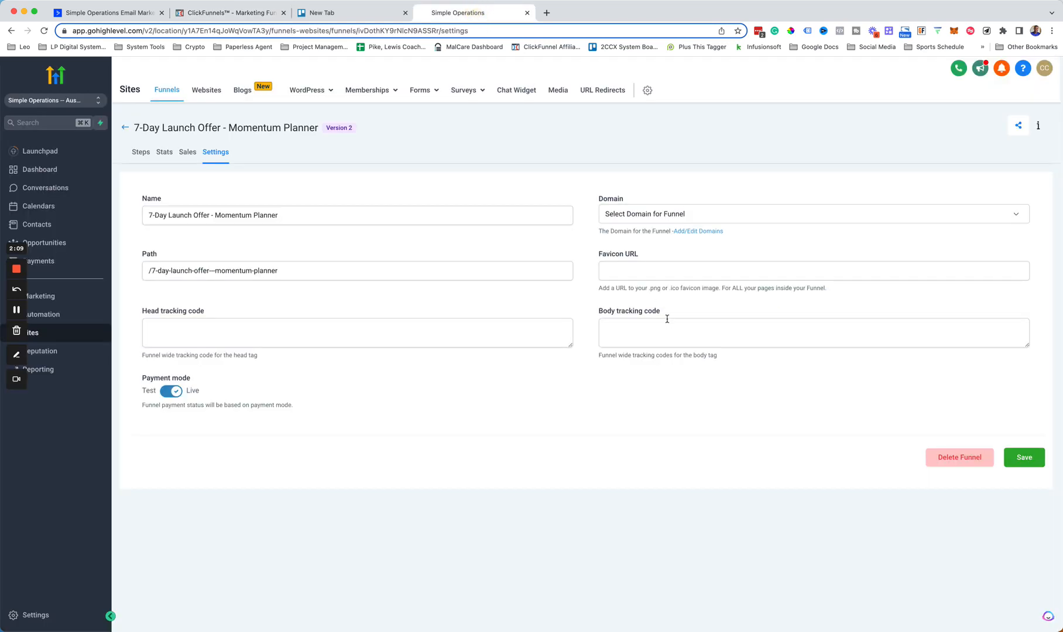
text(https://images.clickfunnels.com/0e/58be302ef74f2caef25d2595f6f075/charfen_favicon.png)
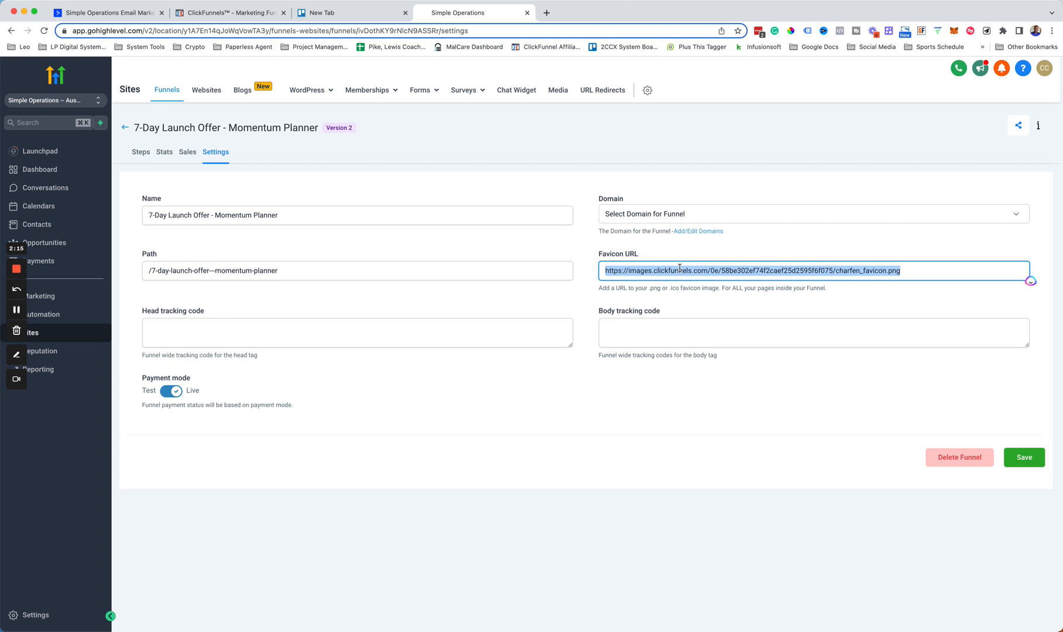
mouse_move(508, 79)
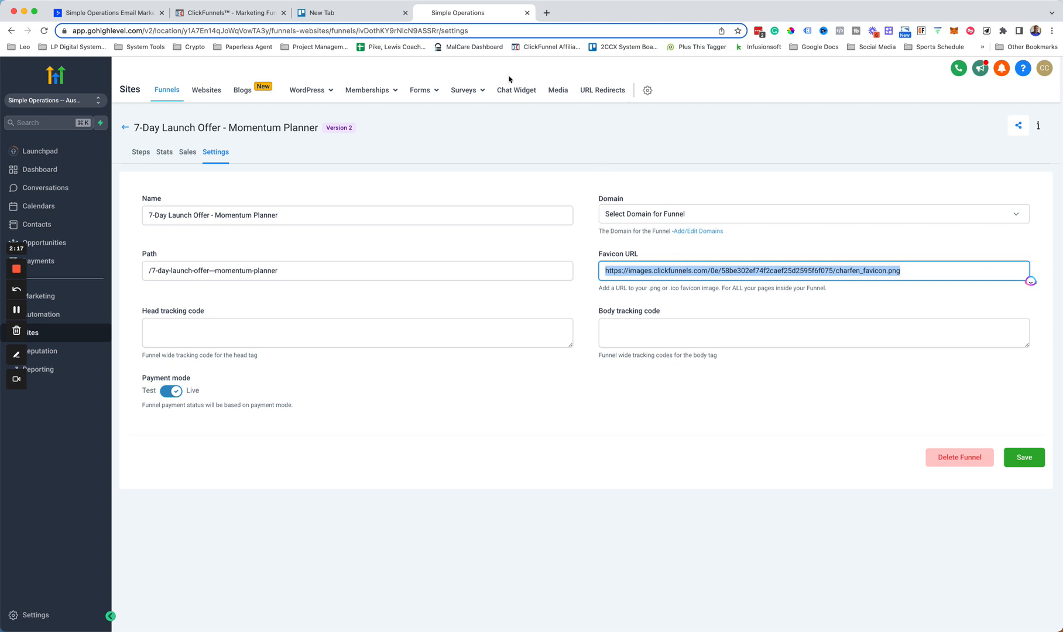
mouse_move(553, 25)
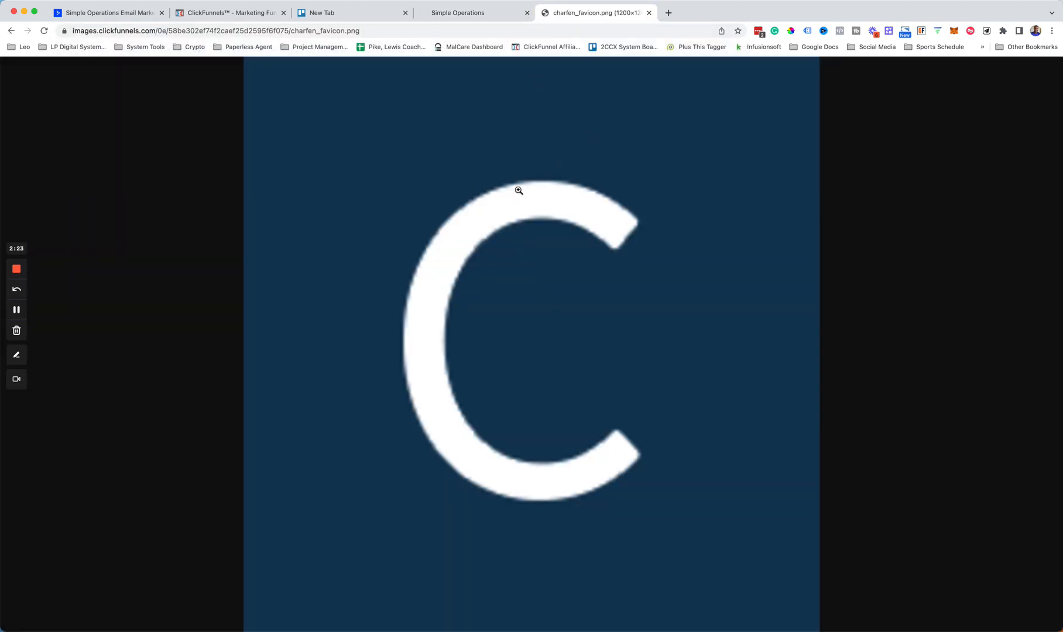
- Save the favicon image as charfen_favicon.png into Downloads and return to GoHighLevel
right_click(518, 190)
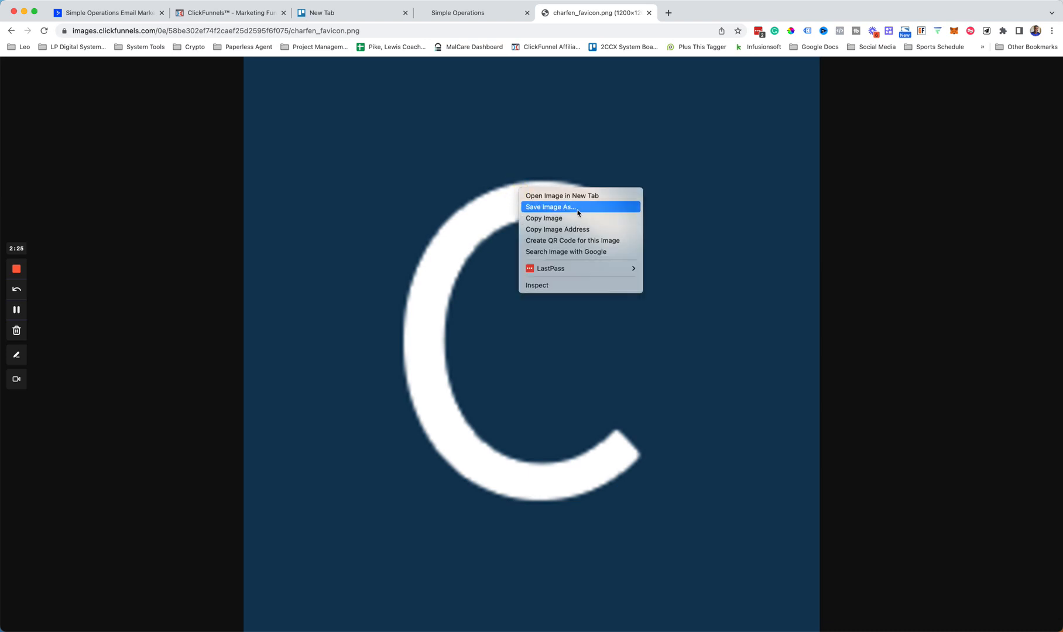
click(550, 210)
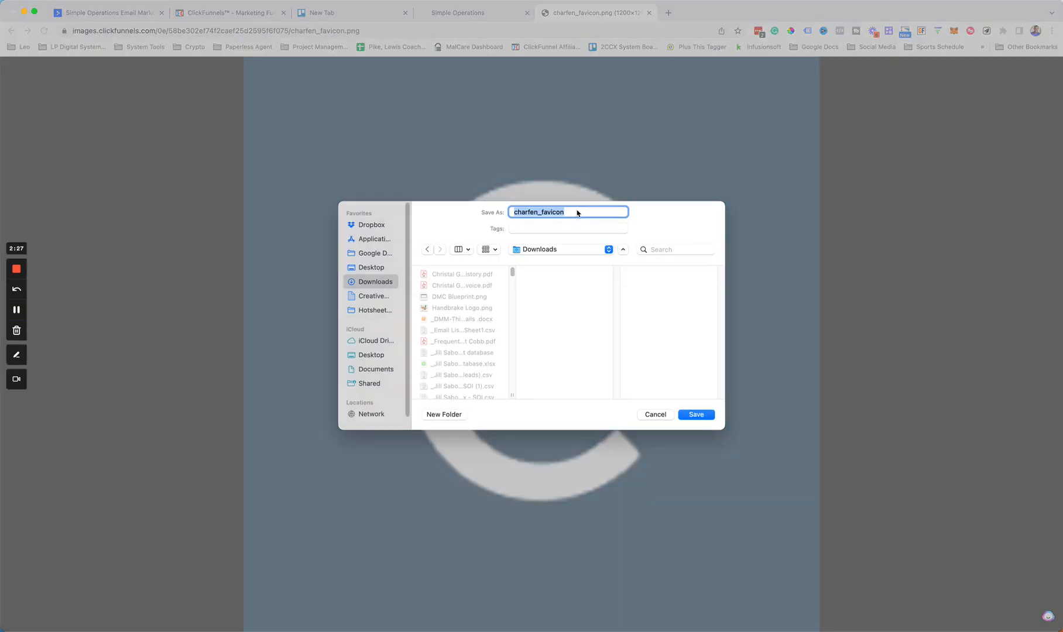
click(695, 415)
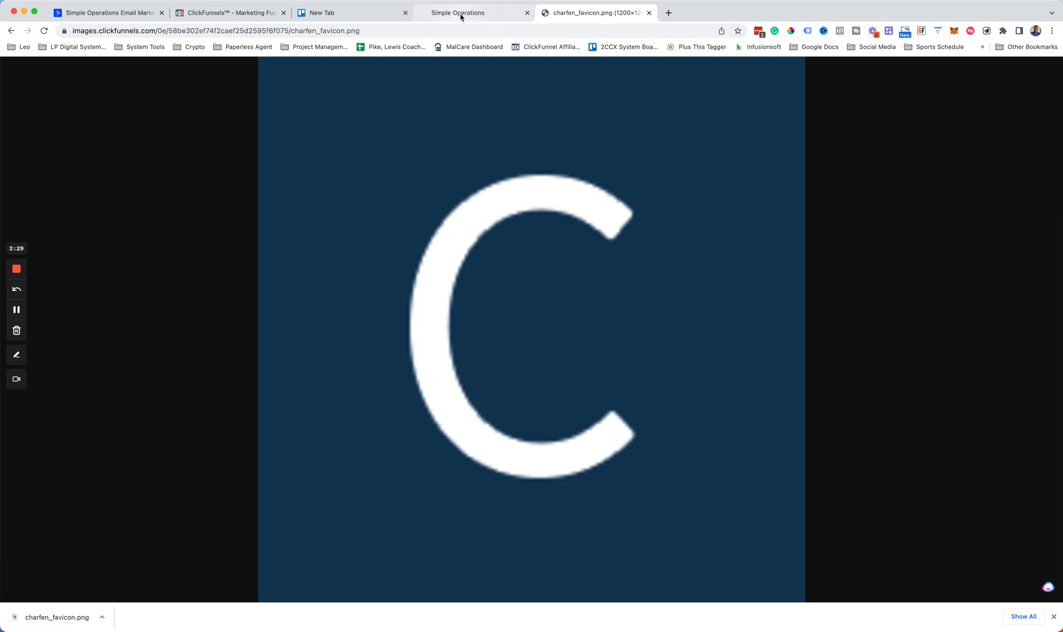
click(471, 12)
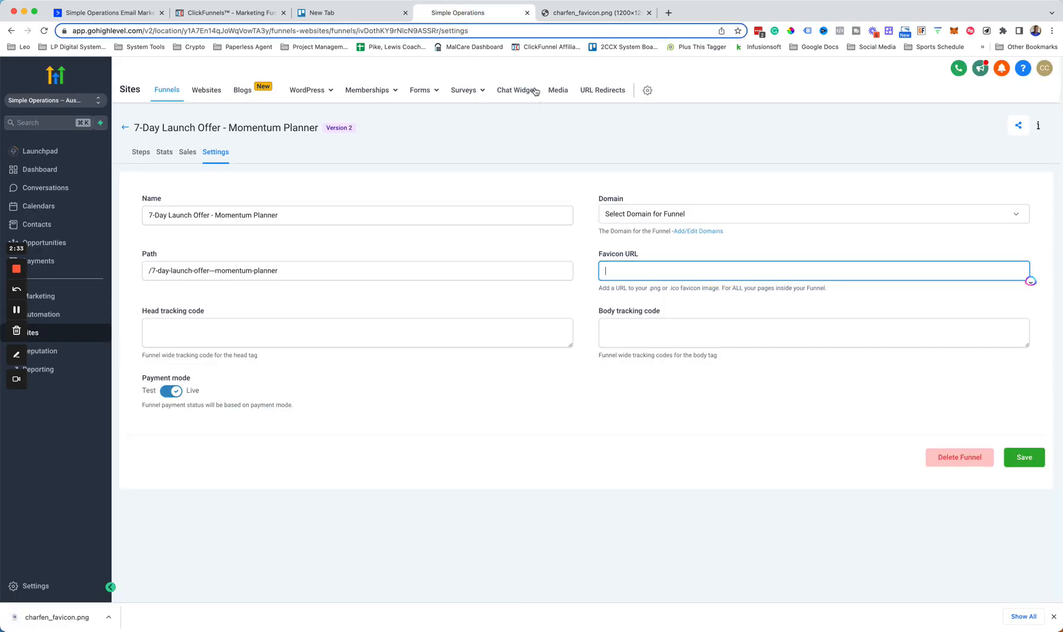
mouse_move(558, 90)
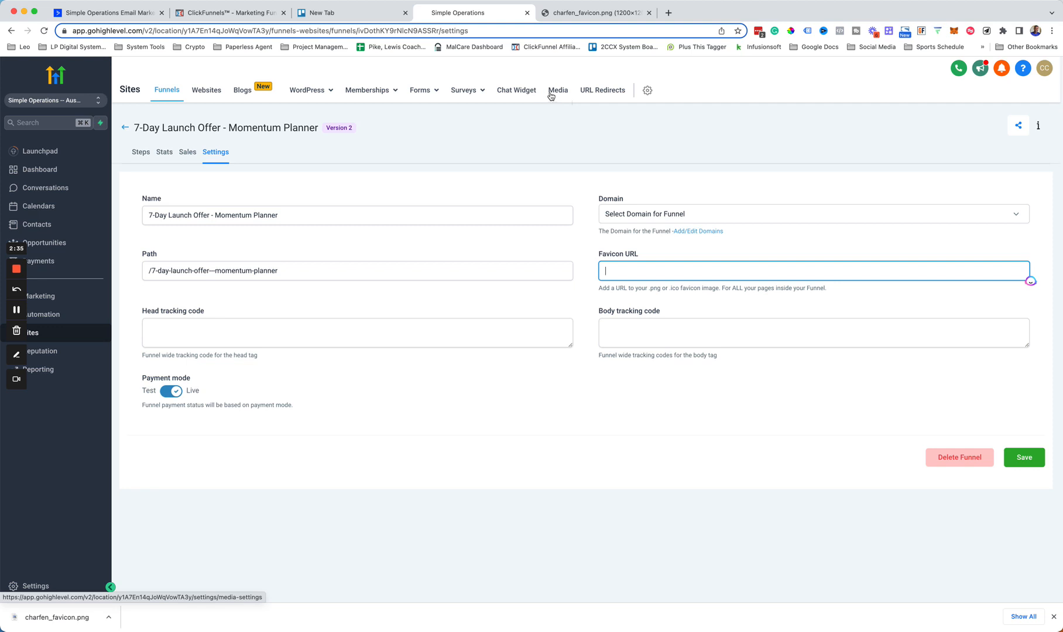
- Copy the Simple Operations favicon image link from the Media library
click(557, 90)
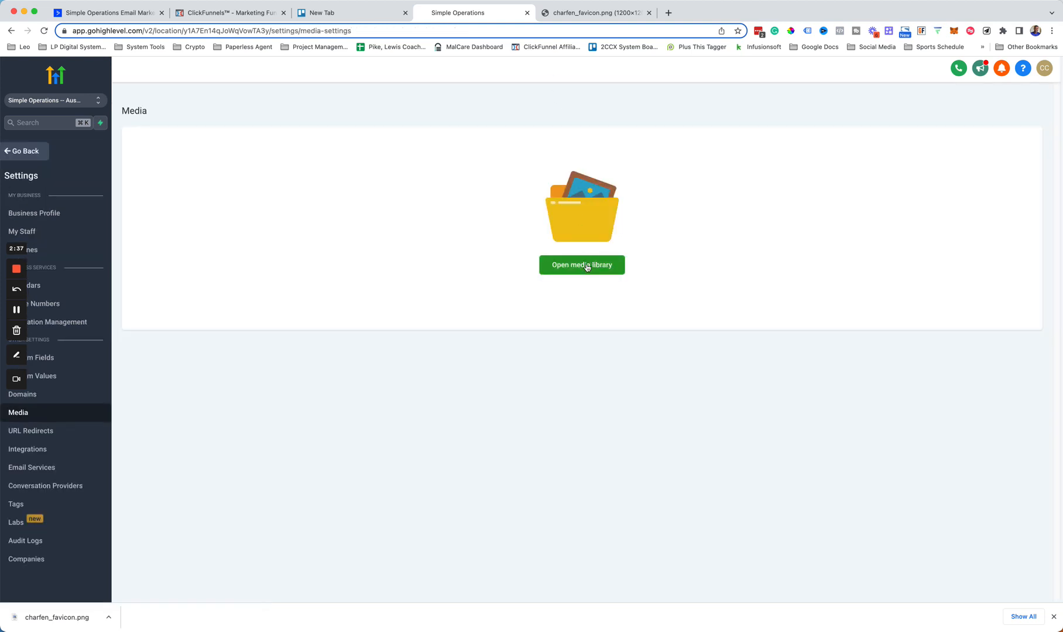
click(581, 264)
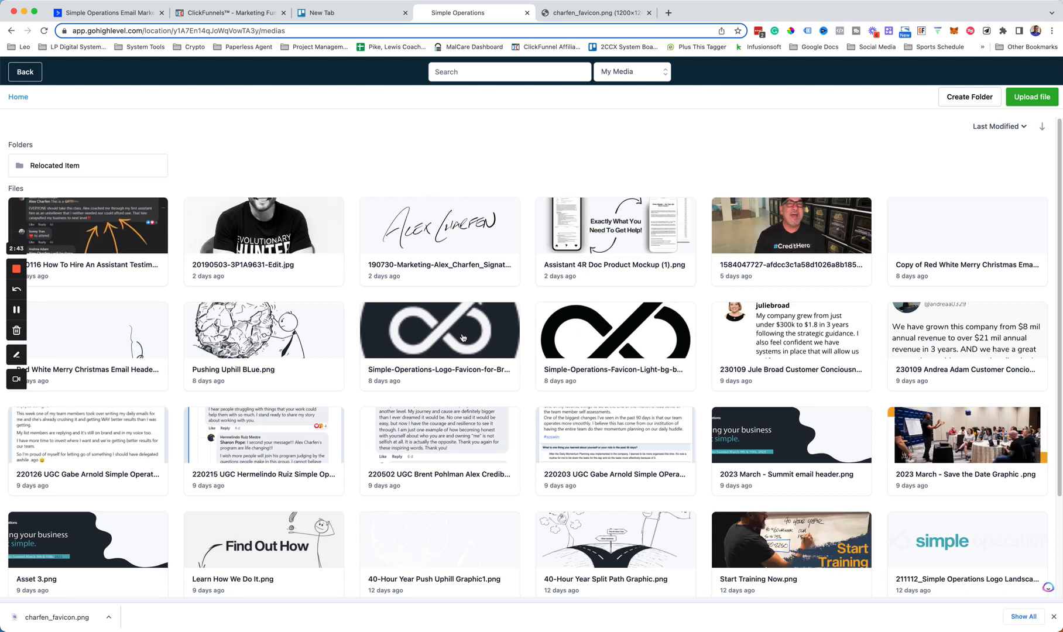
mouse_move(525, 358)
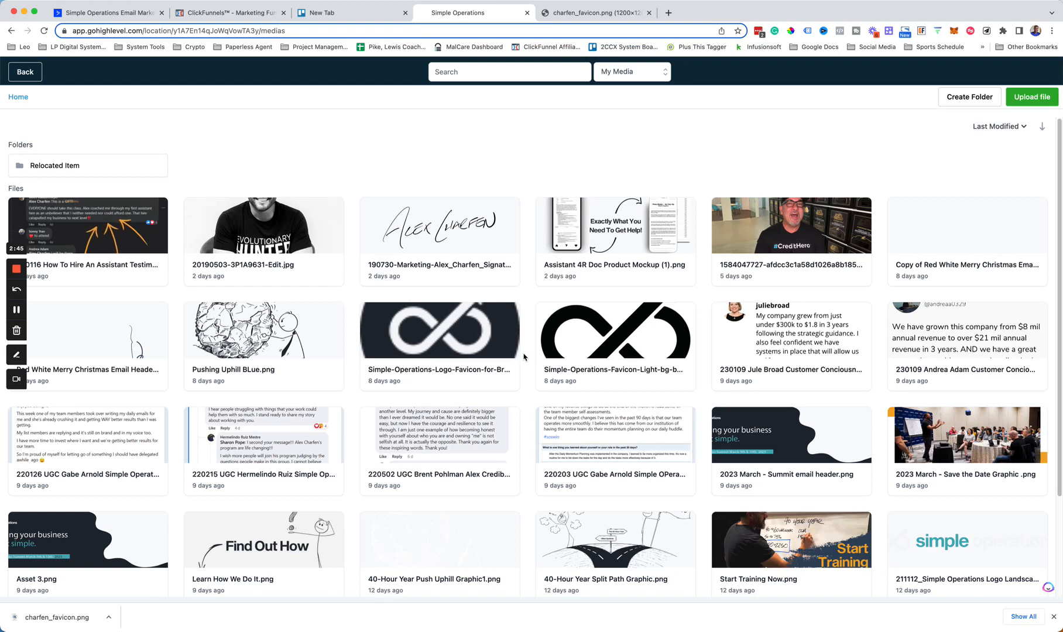
mouse_move(543, 363)
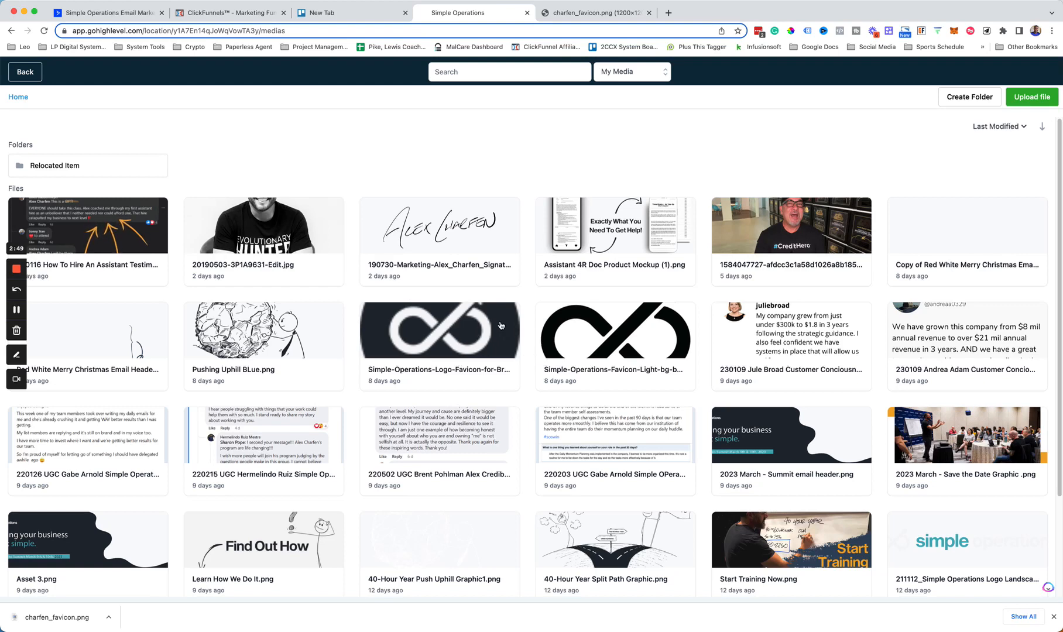
click(439, 331)
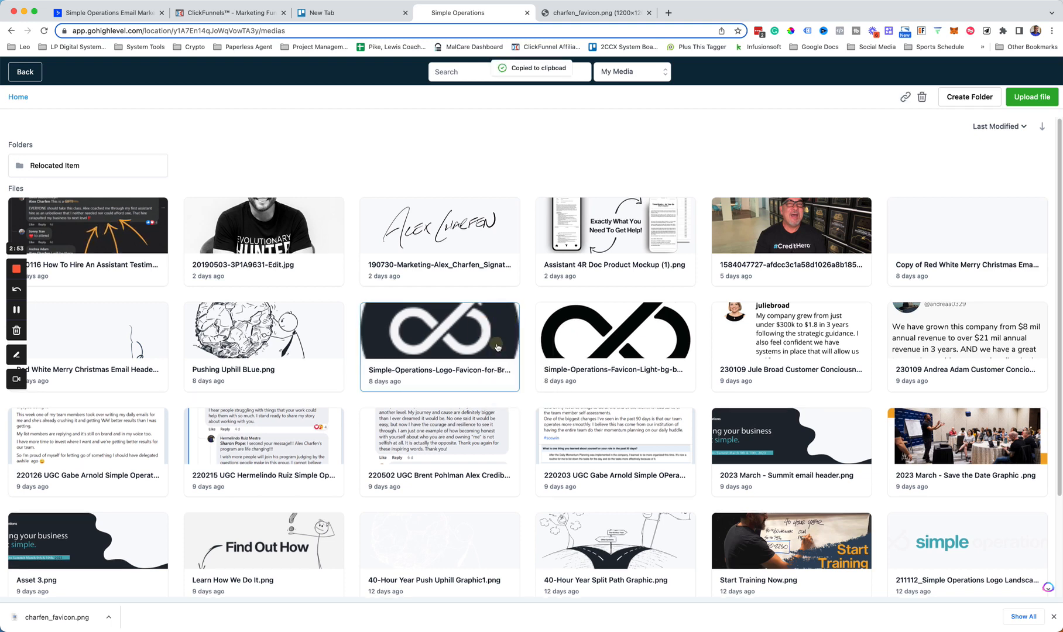
mouse_move(27, 72)
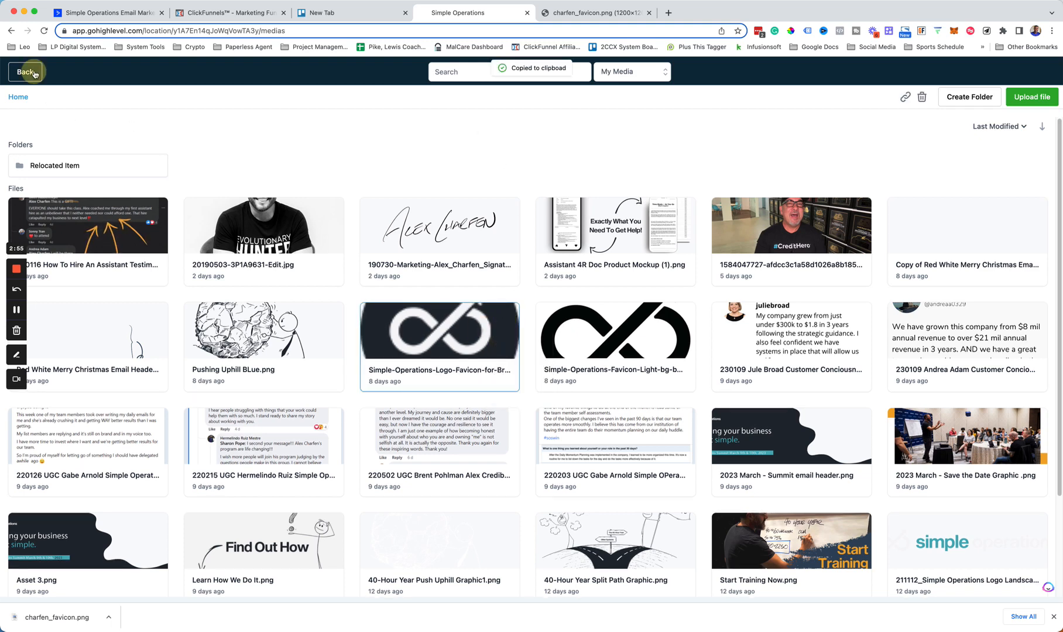
- Return to Sites > Funnels and open the 7-Day Launch Offer - Momentum Planner funnel
click(27, 72)
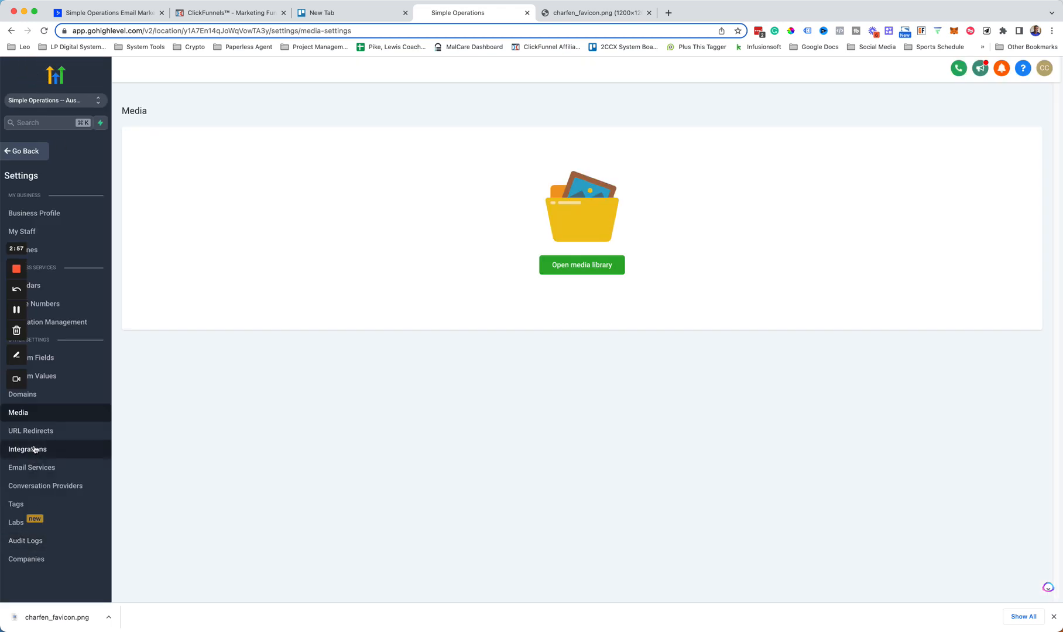
mouse_move(33, 213)
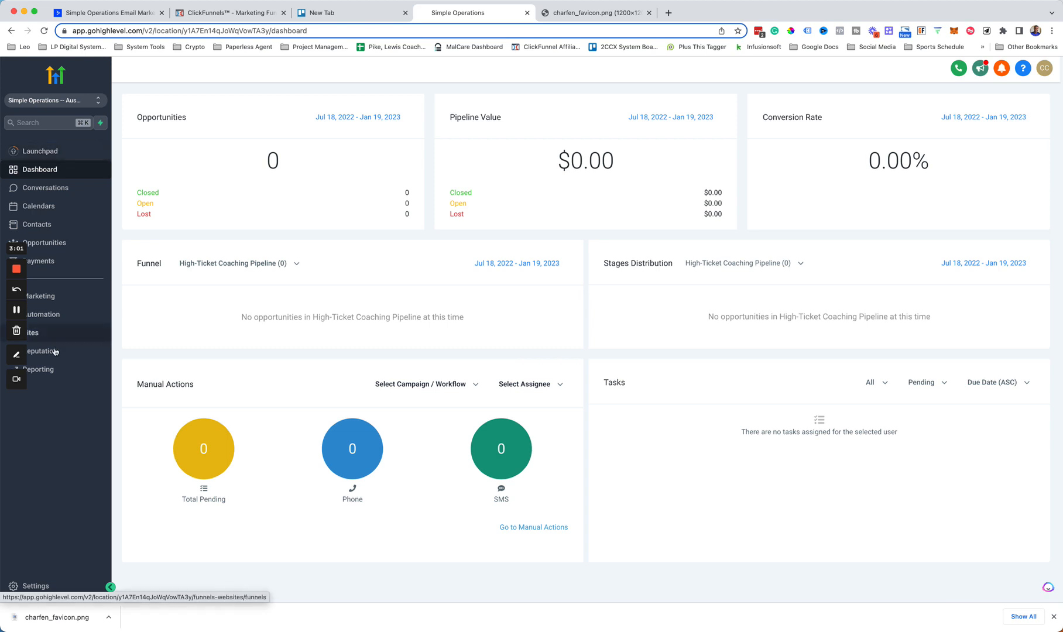
click(29, 332)
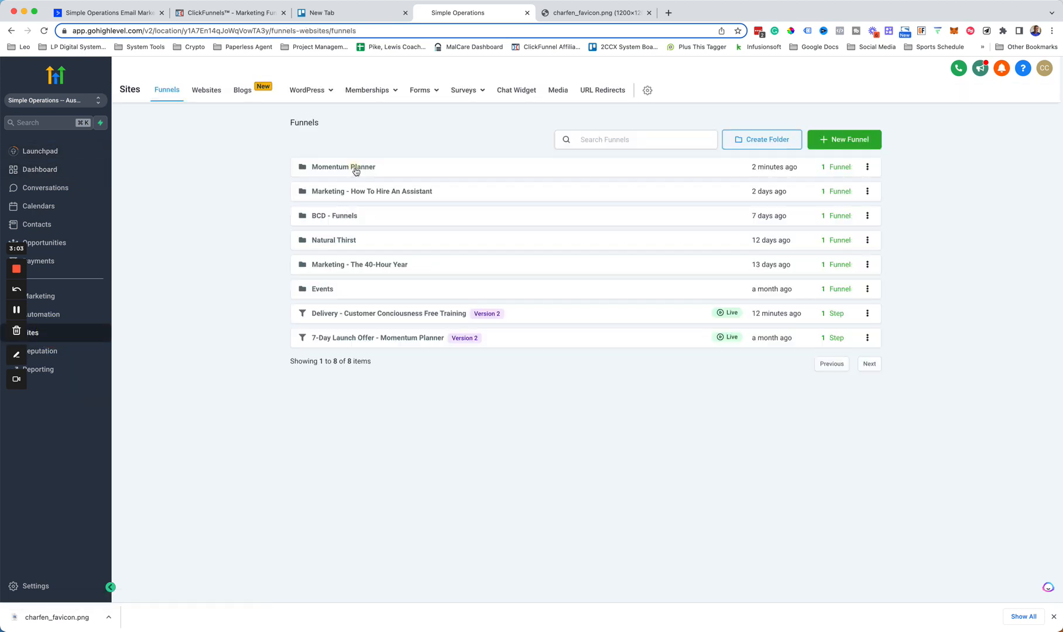
click(378, 337)
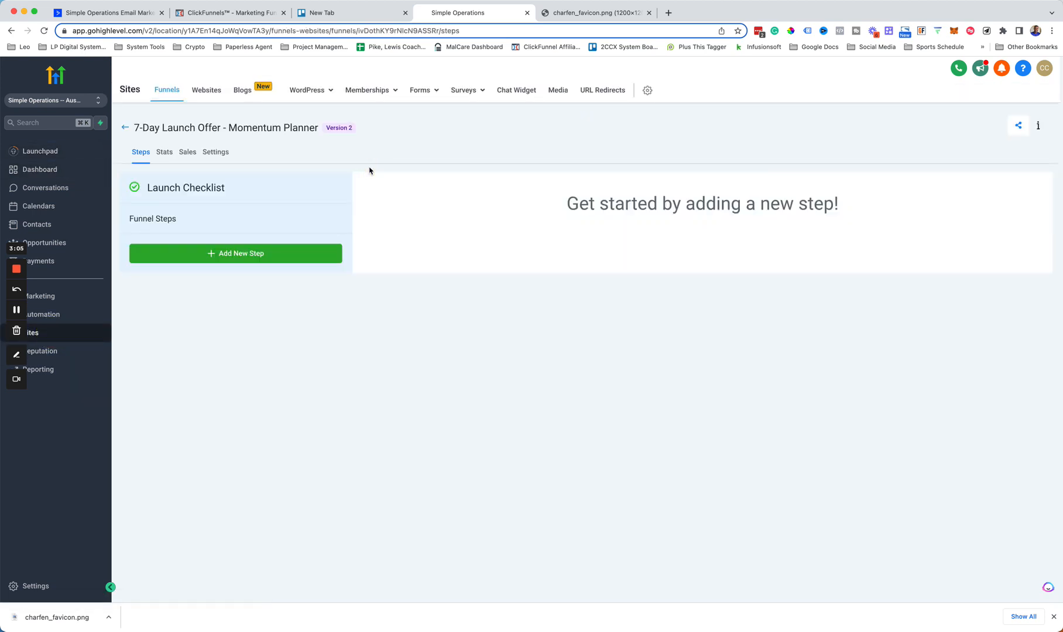
- Fill the favicon URL and the ClickFunnels head and body tracking codes, then save settings
click(215, 152)
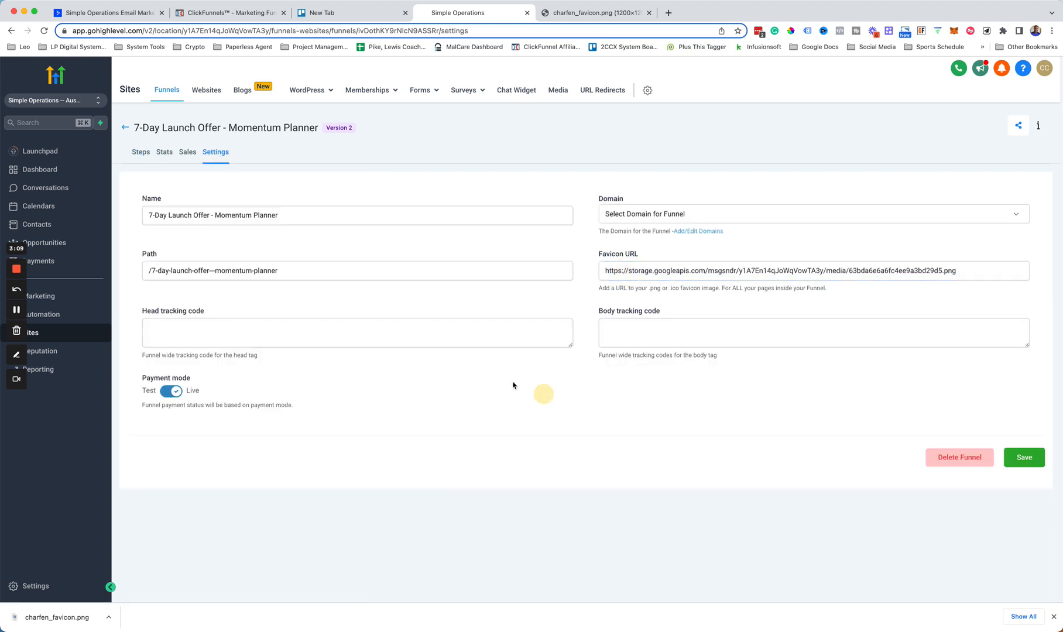
click(356, 333)
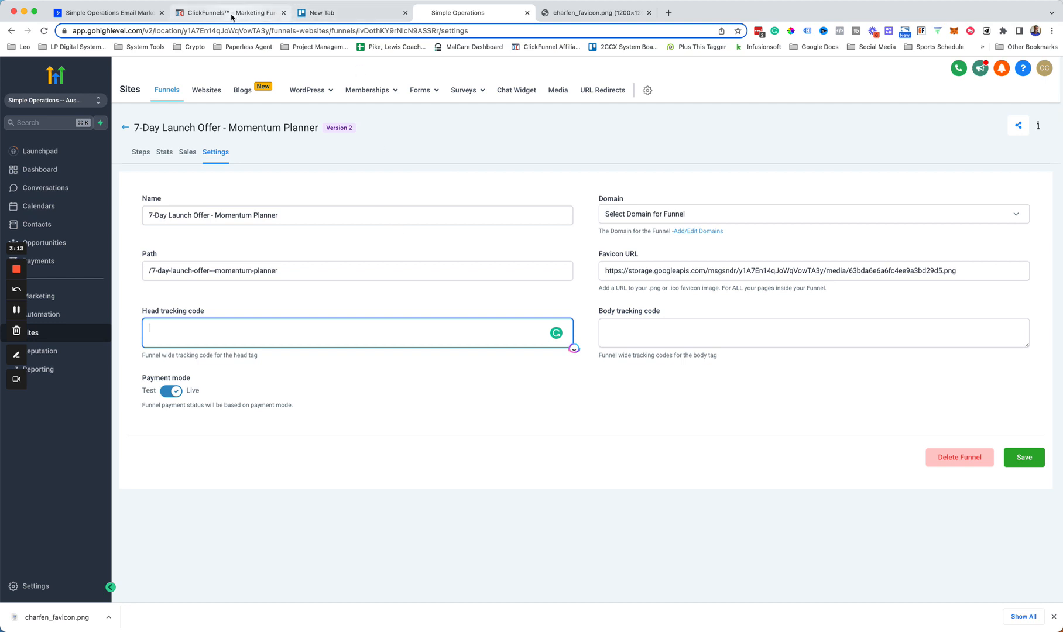
click(231, 11)
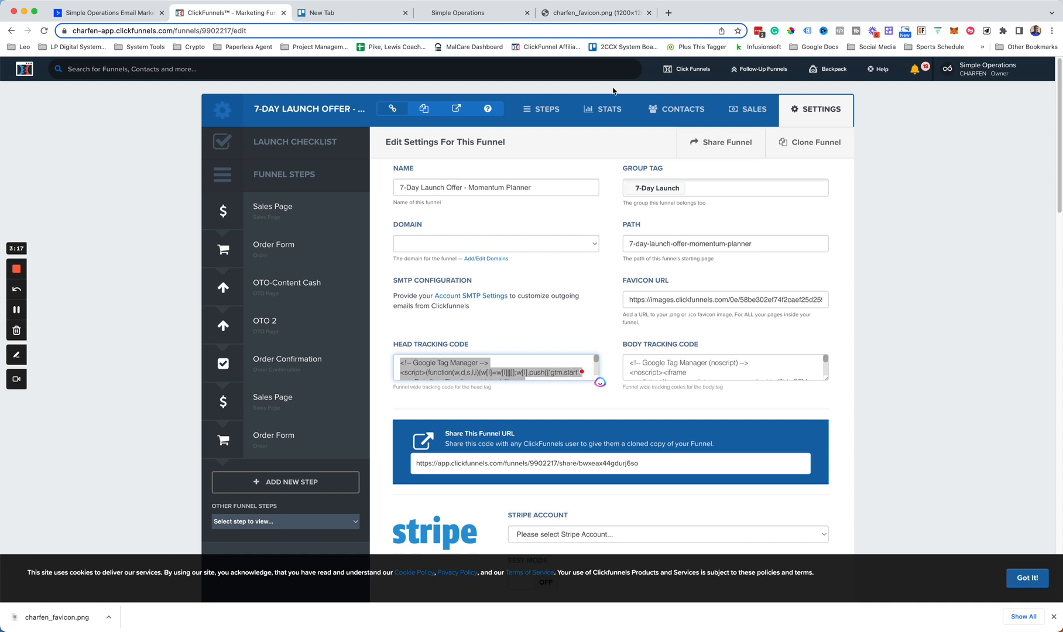
click(460, 12)
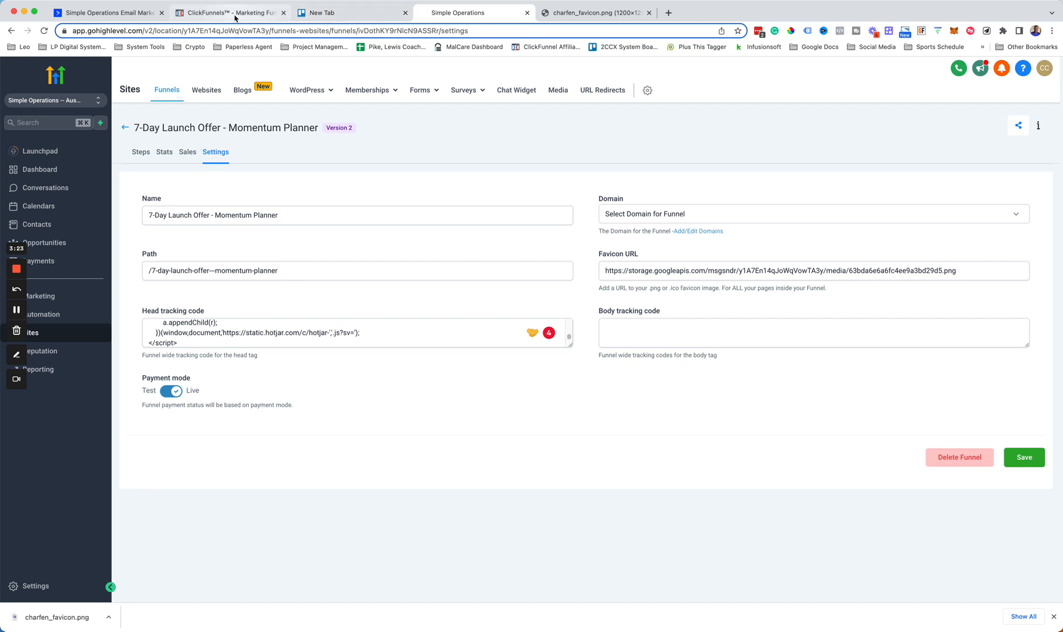
click(230, 12)
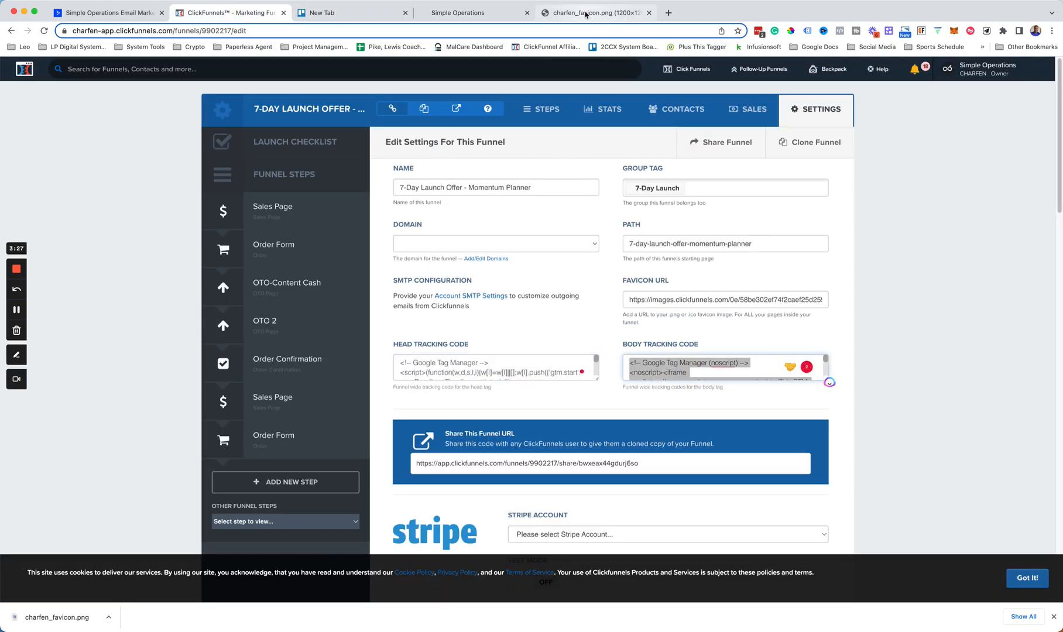
click(457, 12)
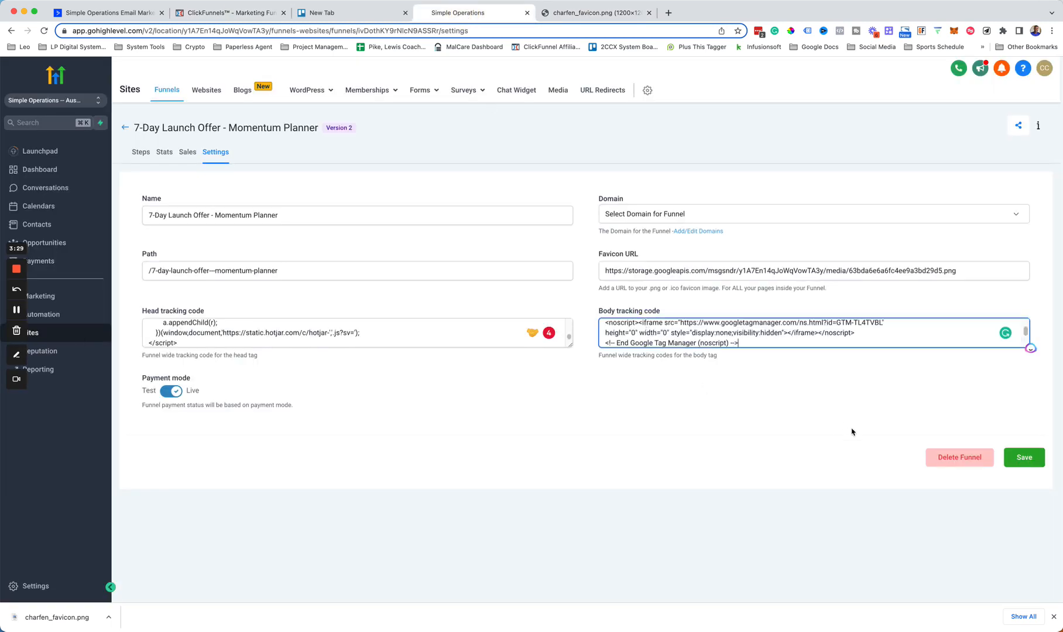
click(139, 152)
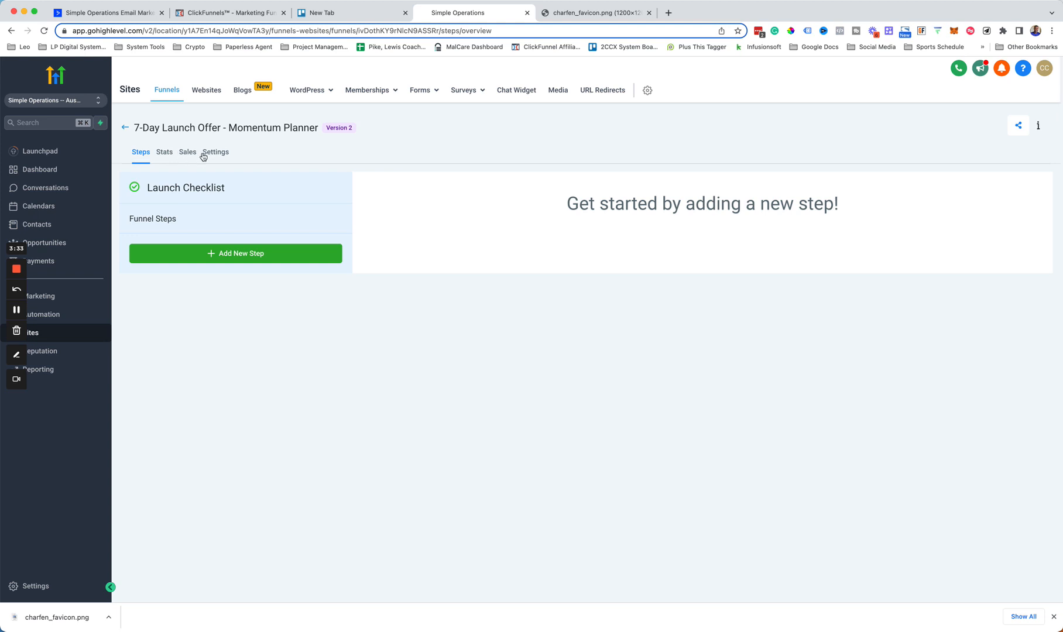
mouse_move(192, 248)
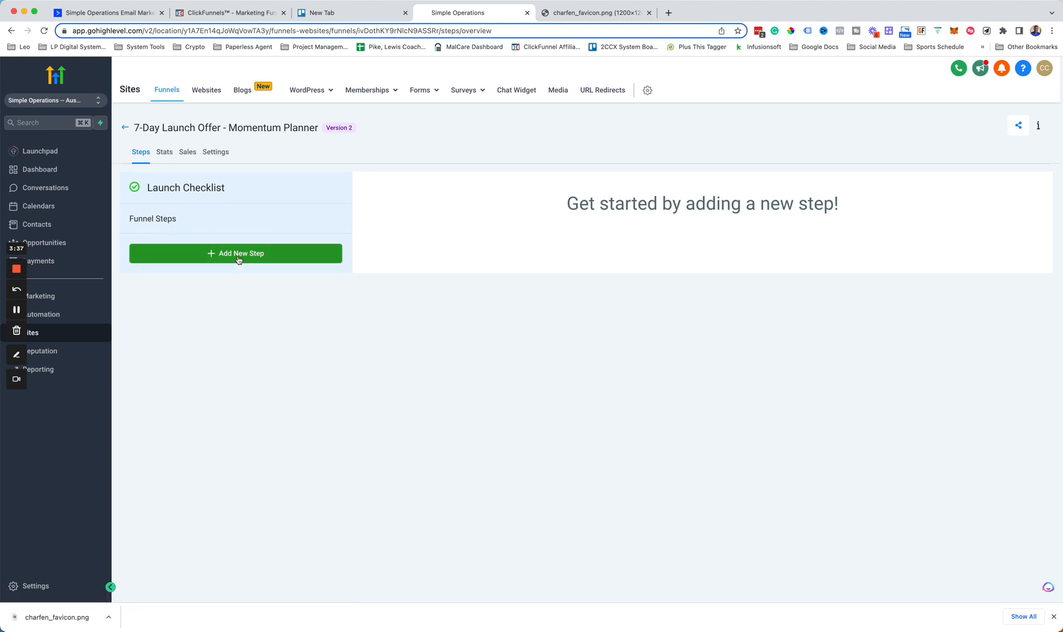
- Start a new funnel step, then go to the ClickFunnels Sales Page step to import
click(236, 252)
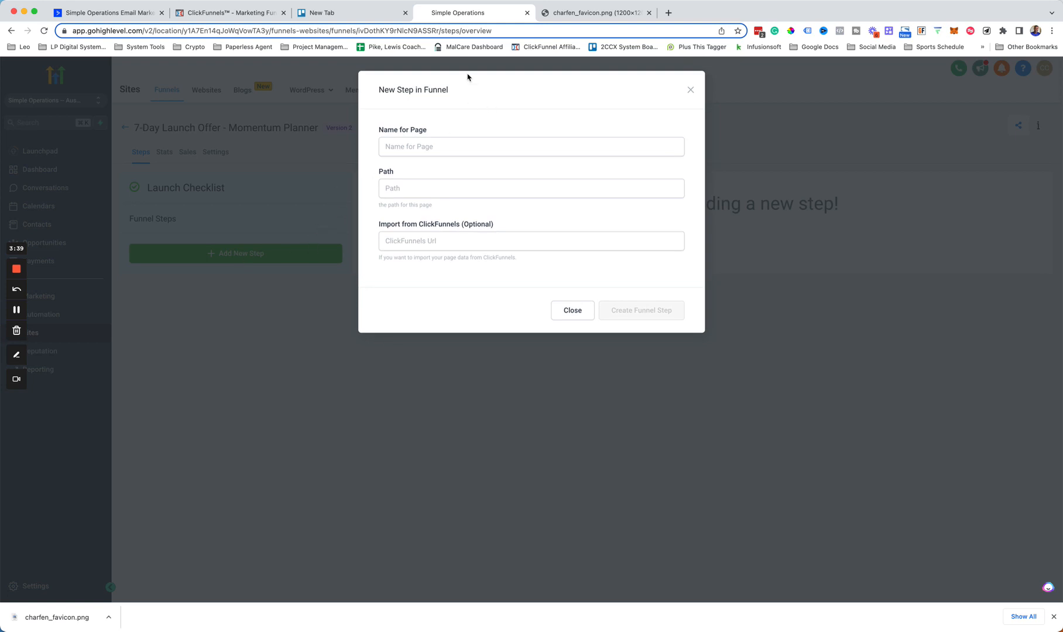
click(231, 12)
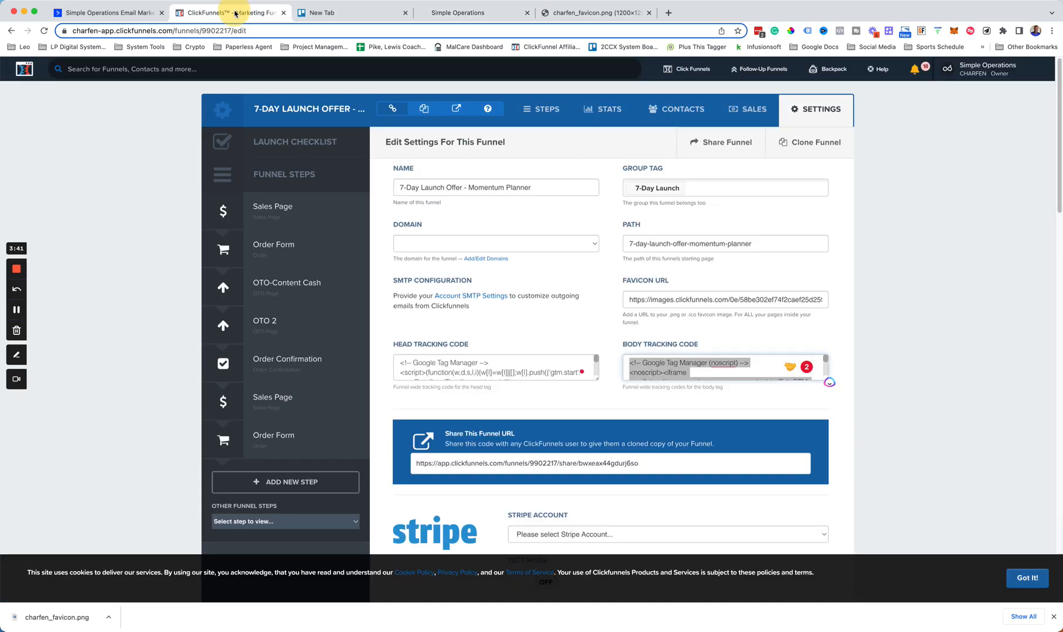
click(271, 207)
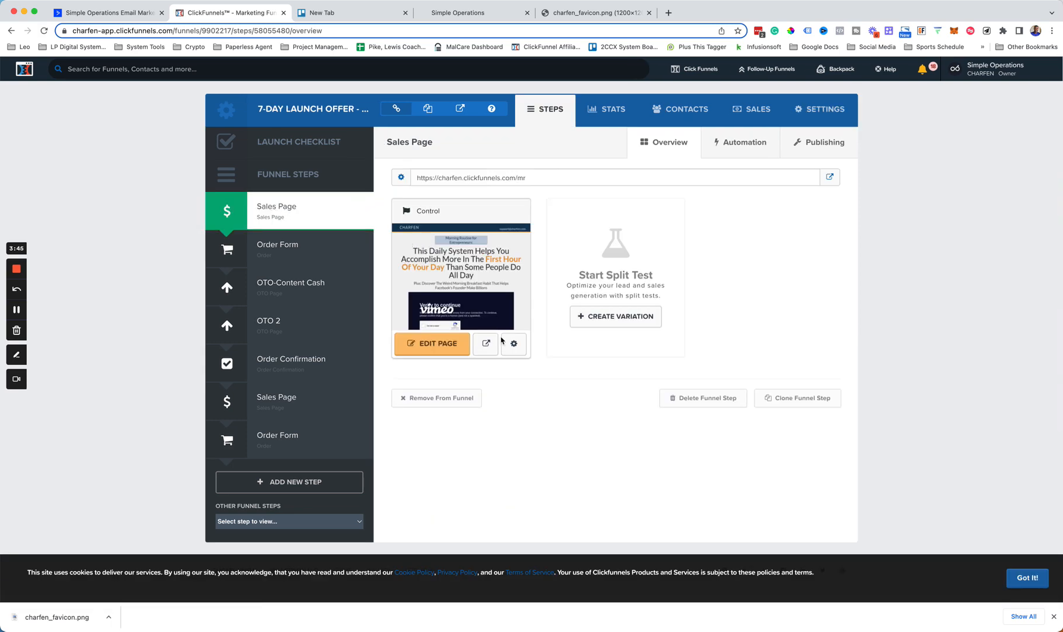
- View the Sales Page publishing details and select its step name and path 'mr'
click(514, 343)
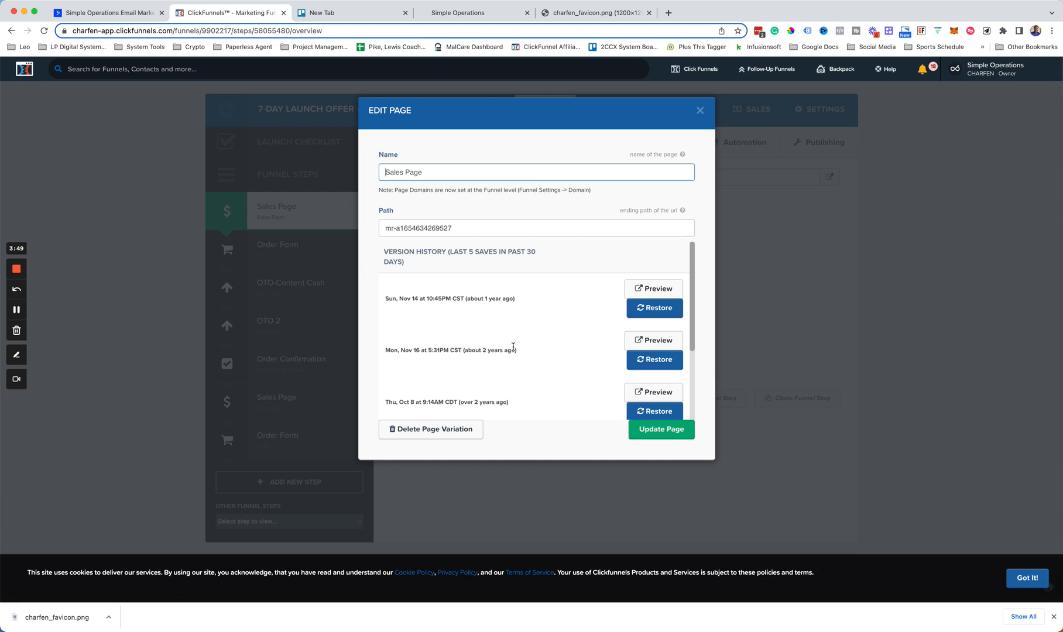
click(700, 110)
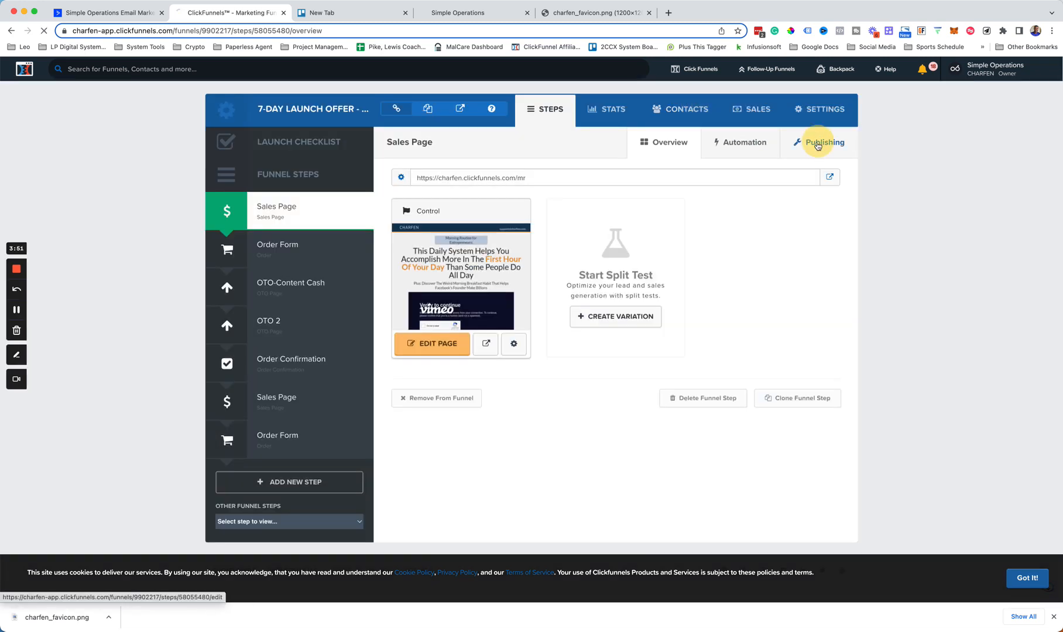
click(821, 143)
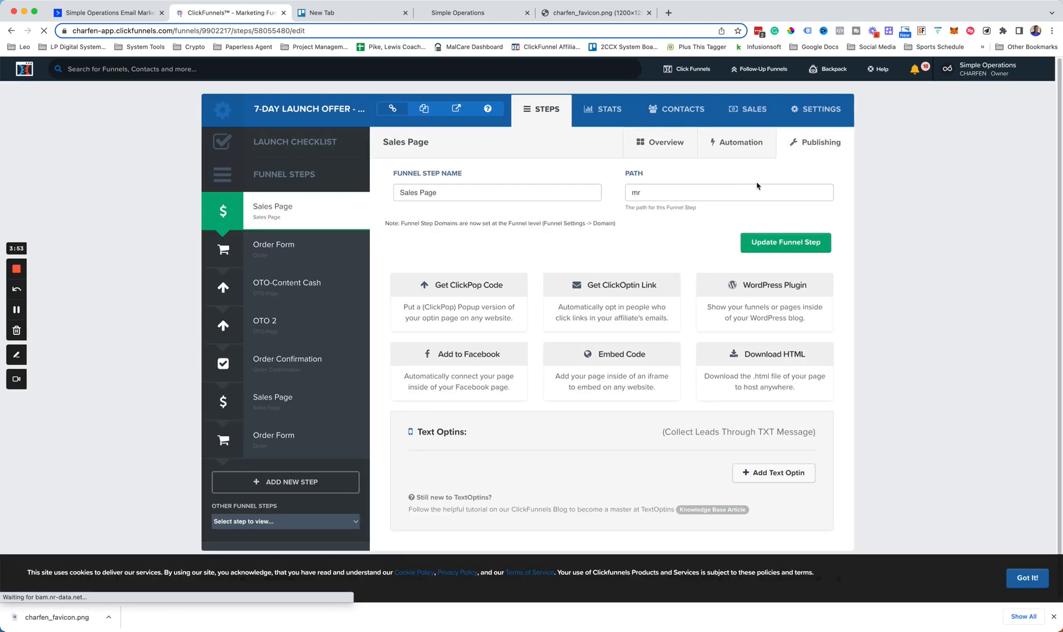
triple_click(496, 192)
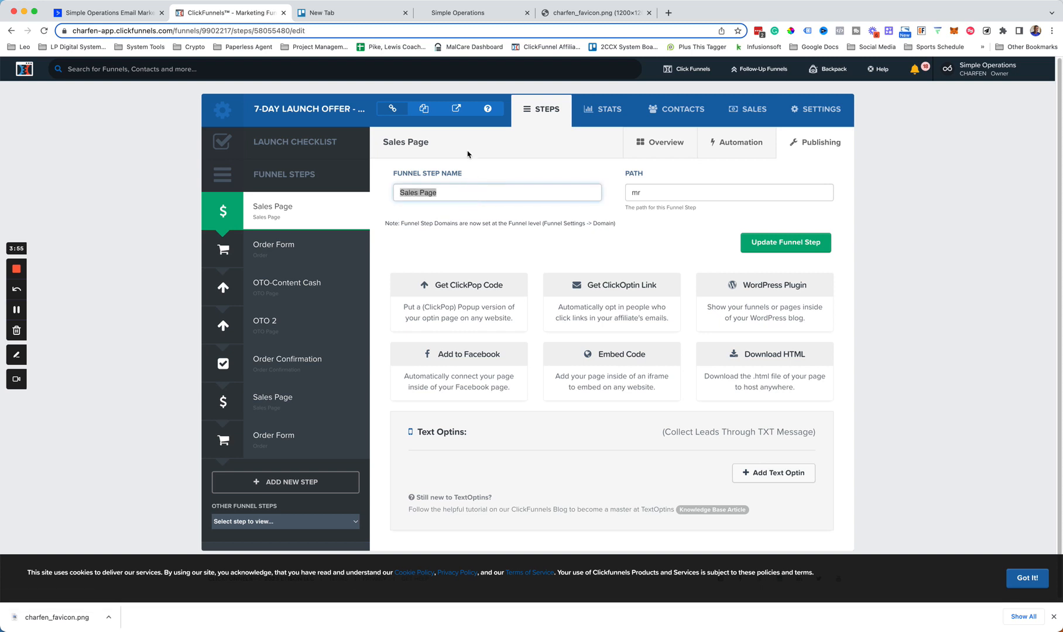
click(461, 11)
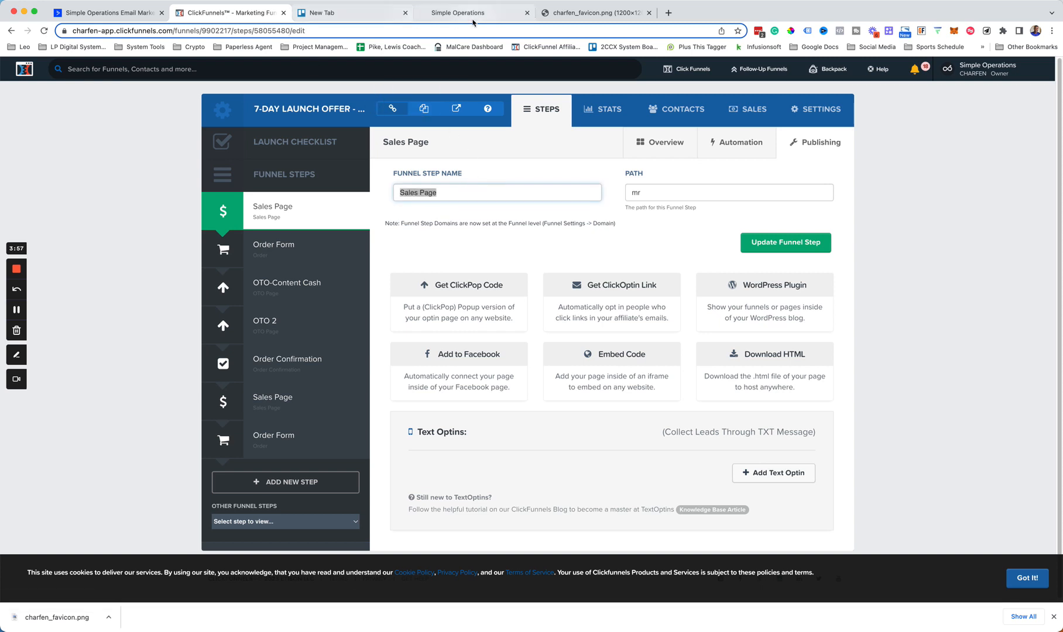
click(470, 12)
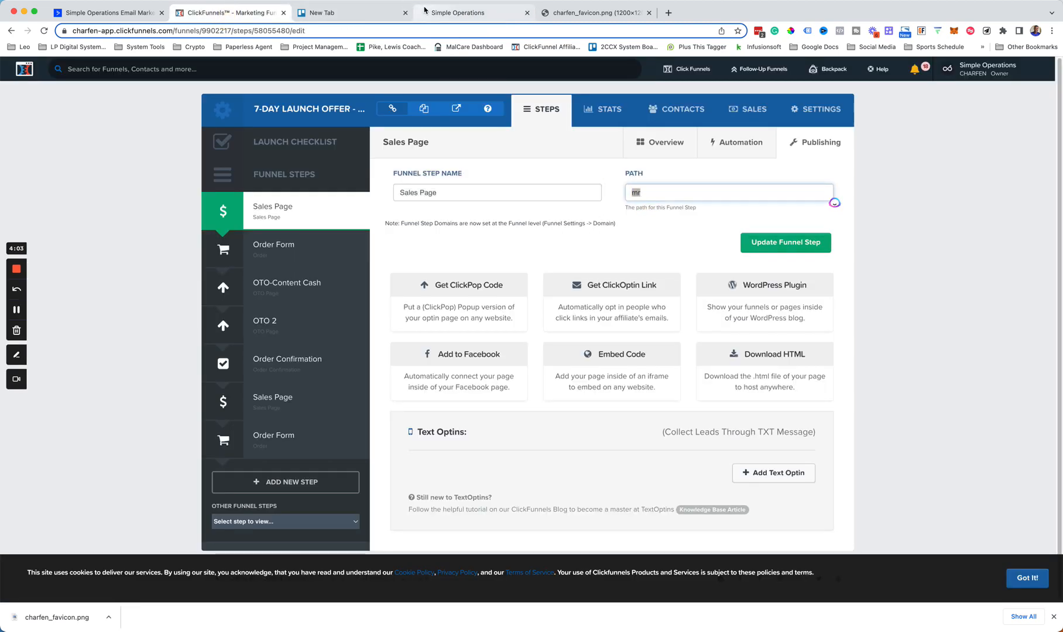
mouse_move(474, 12)
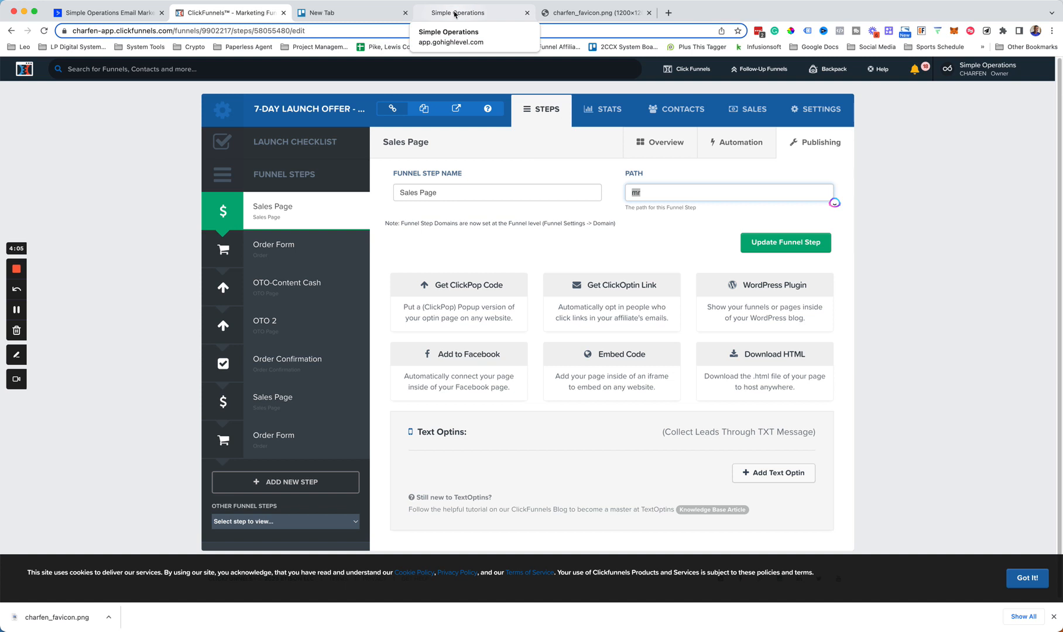
click(474, 12)
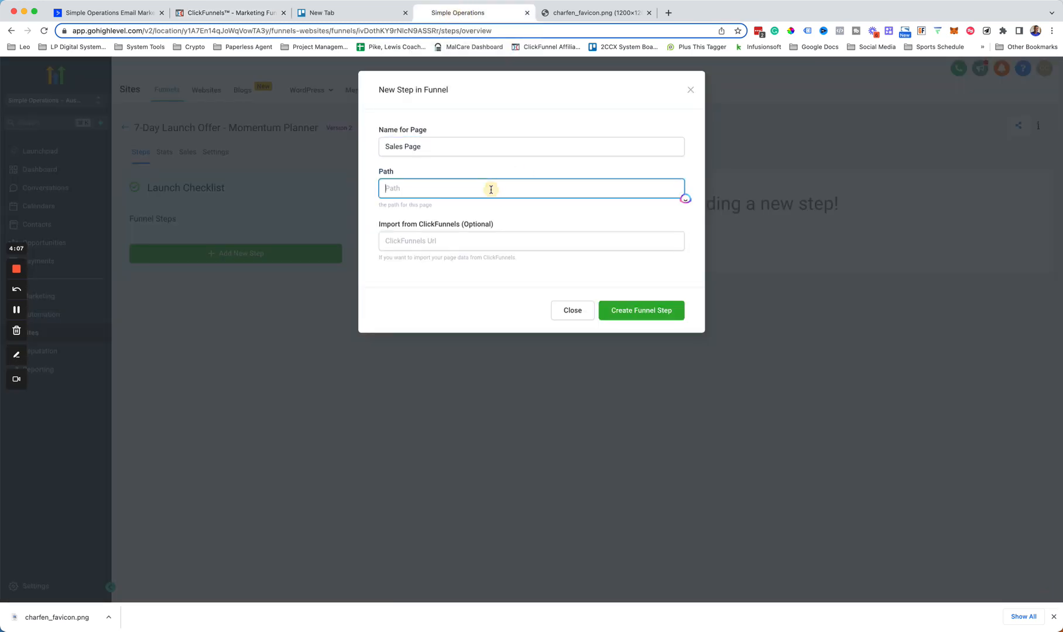
text(mr)
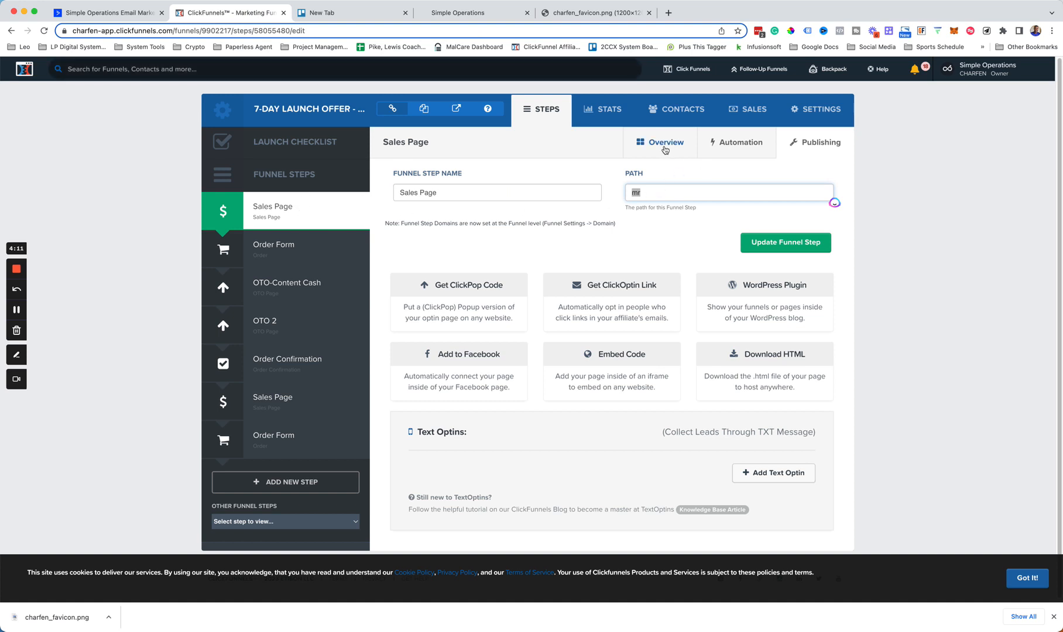
click(665, 143)
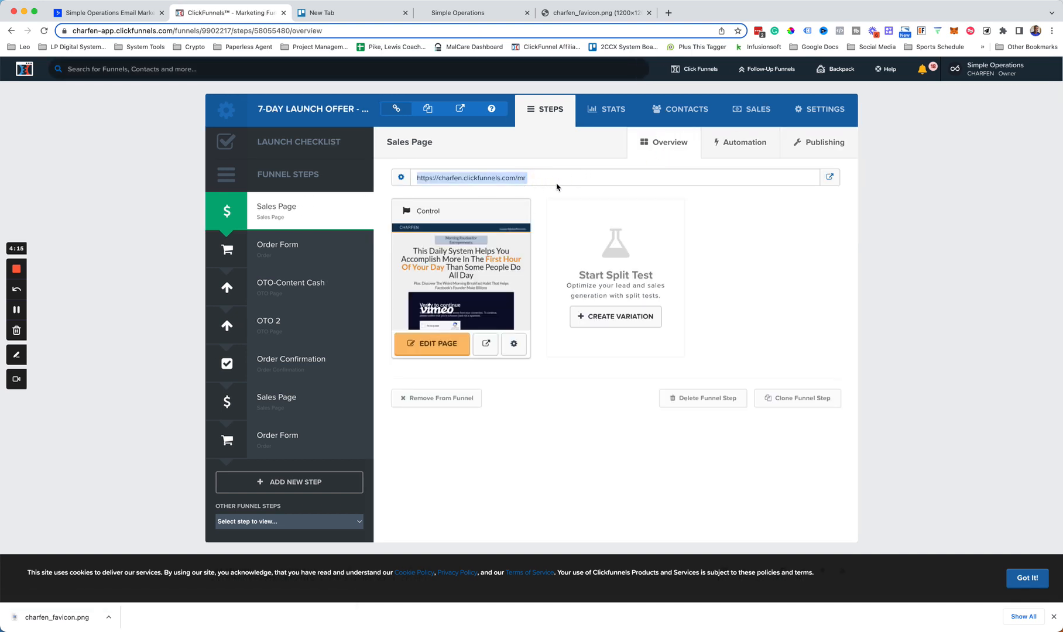
click(465, 11)
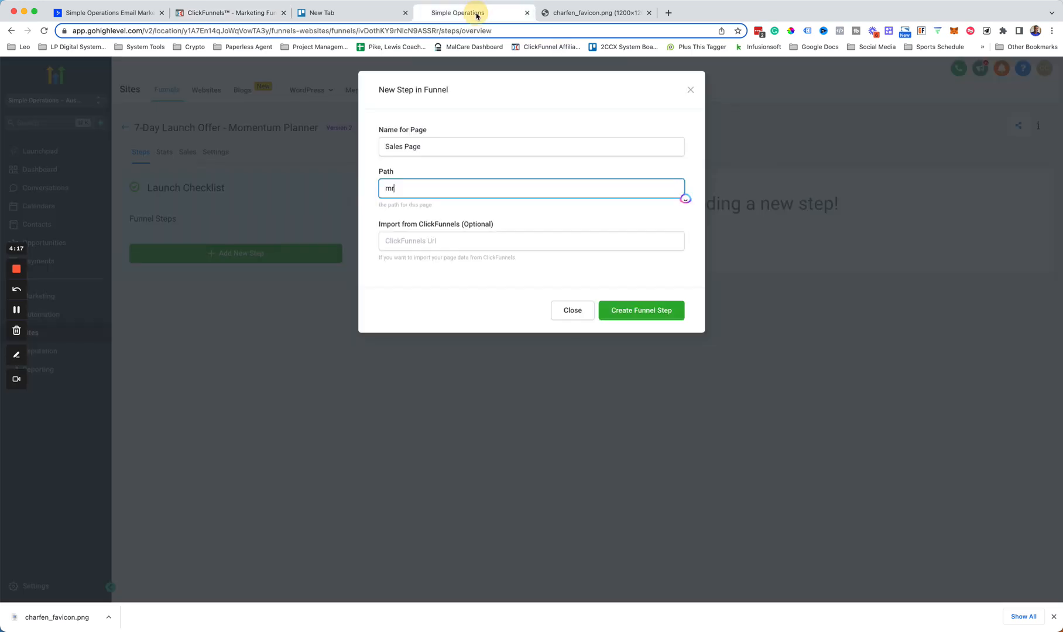
text(https://charfen.clickfunnels.com/mr)
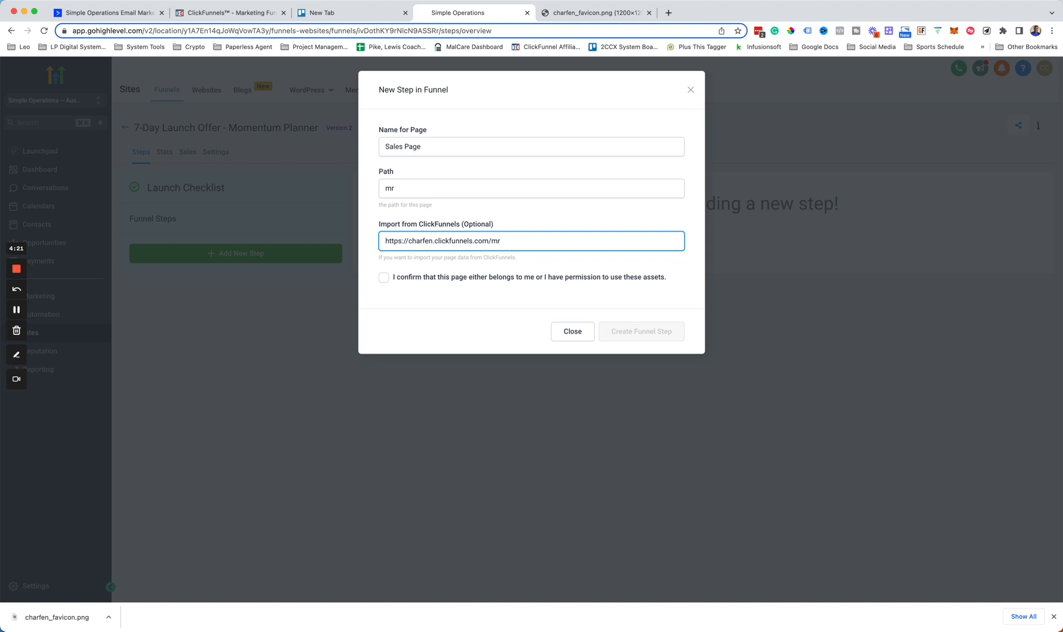
- Confirm permission, create the funnel step to import the page, and load it in the builder
click(384, 277)
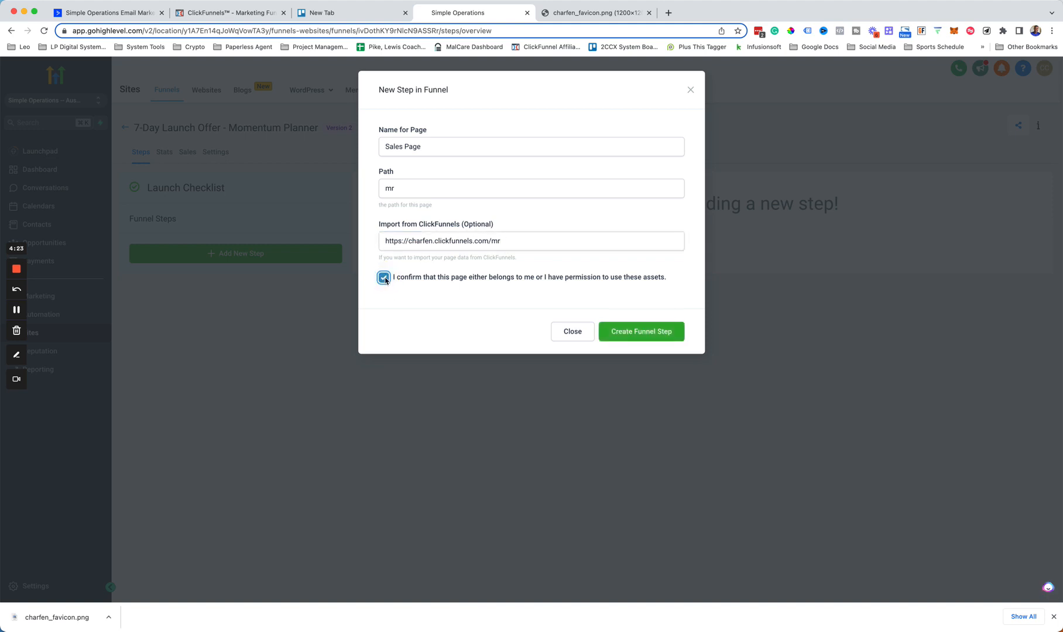
click(639, 331)
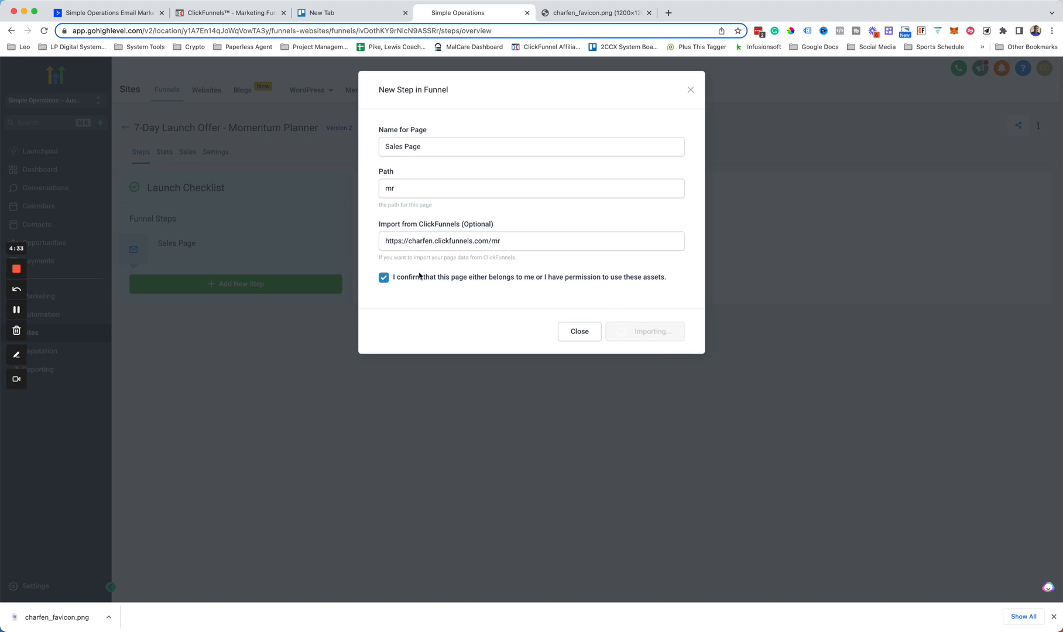
click(644, 332)
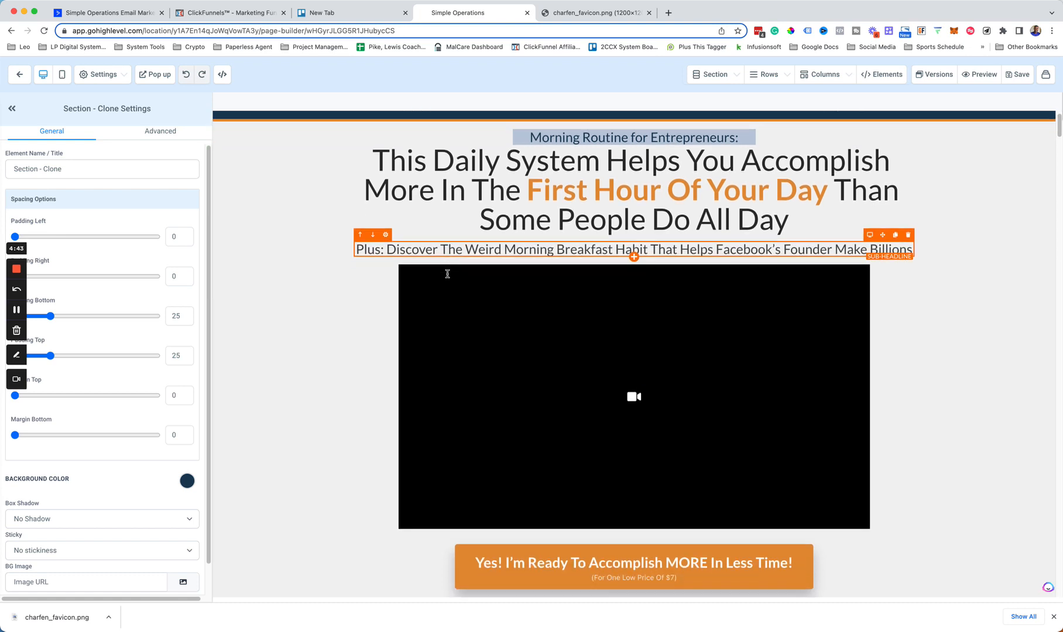
scroll(down, 3)
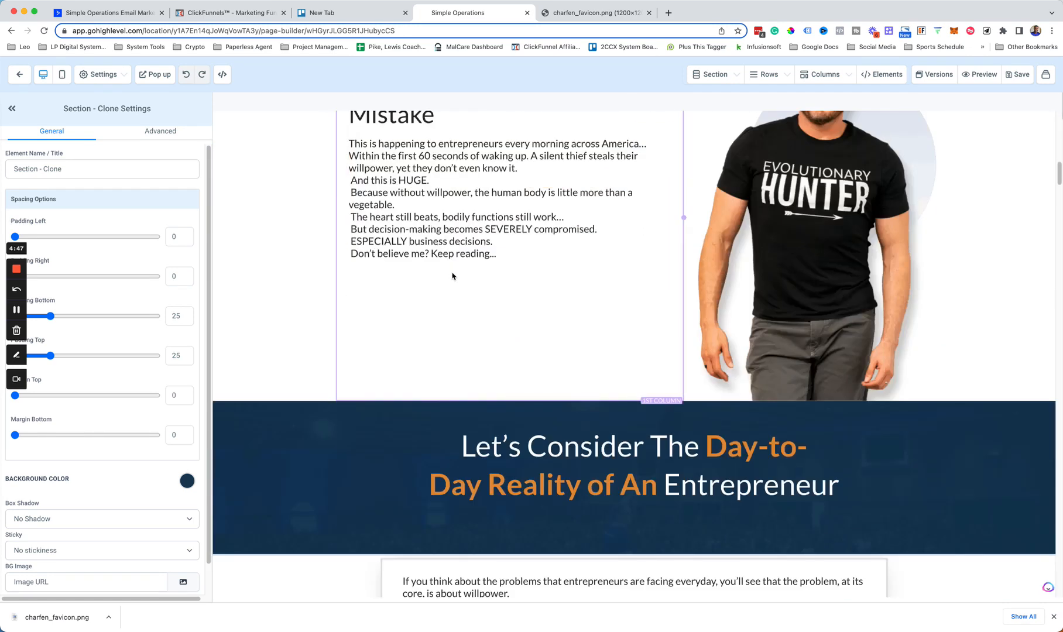
scroll(down, 3)
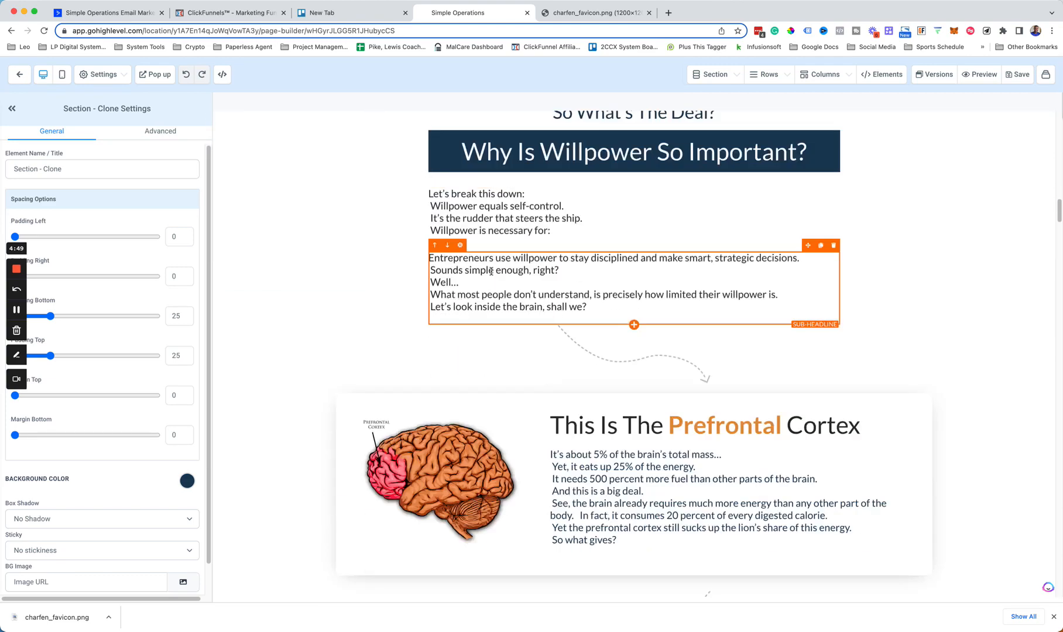
scroll(down, 3)
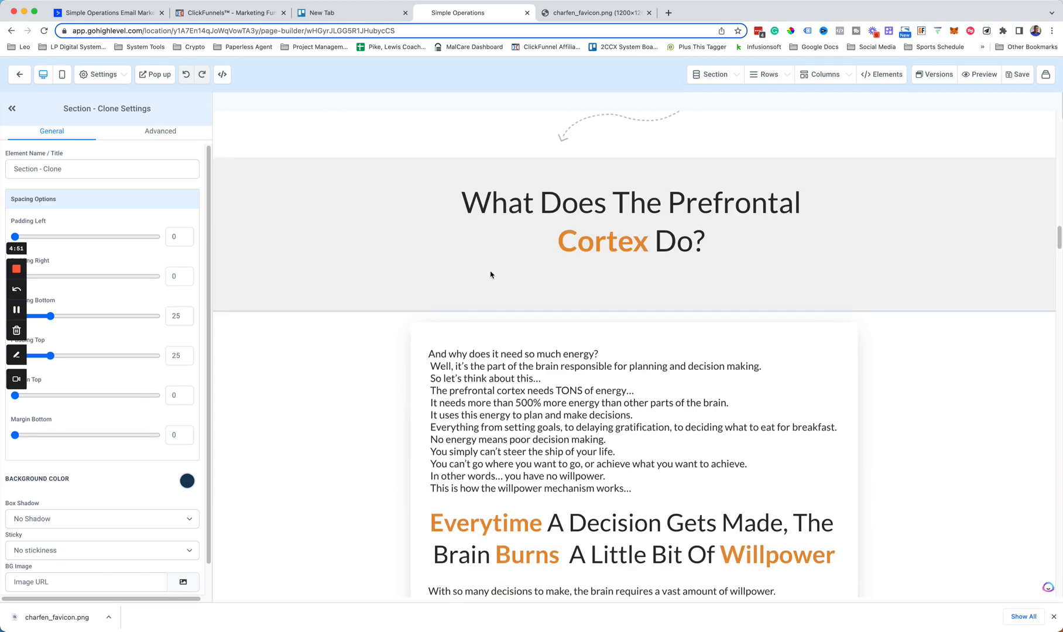
scroll(down, 3)
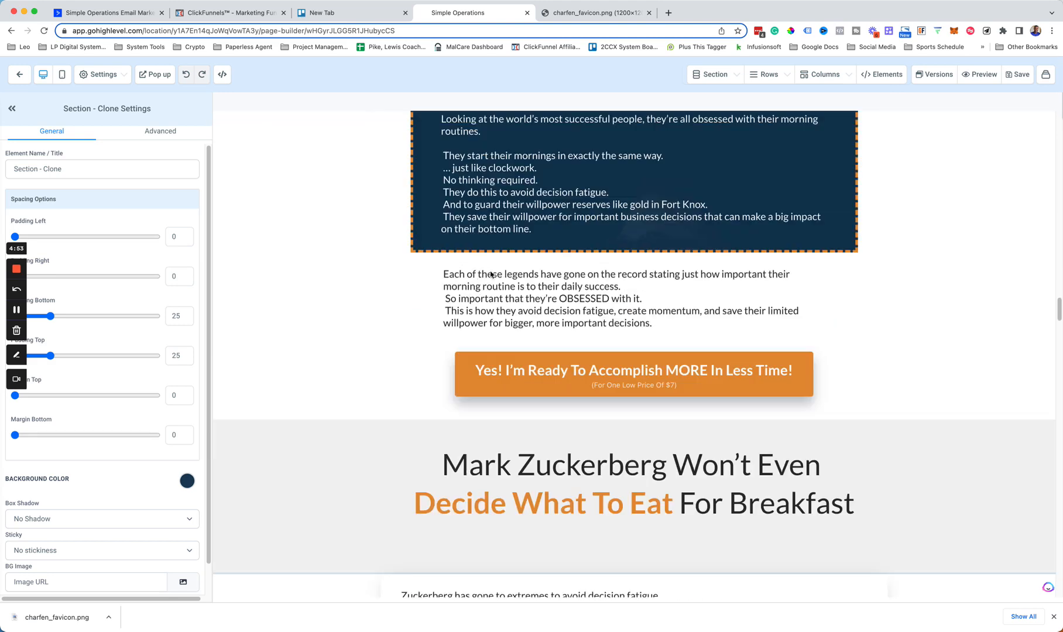
scroll(down, 3)
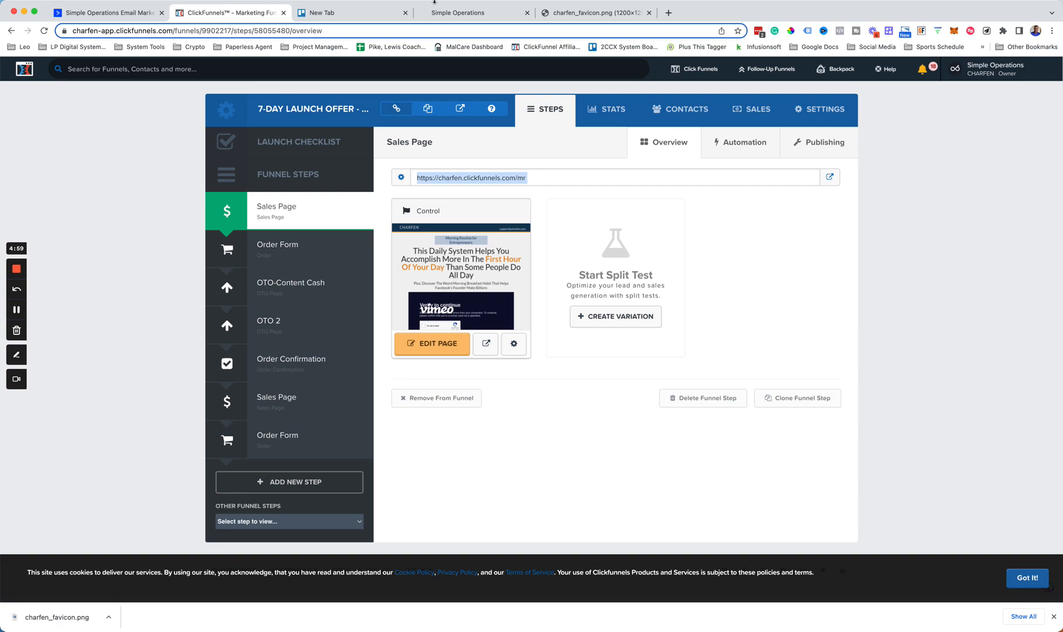
click(454, 12)
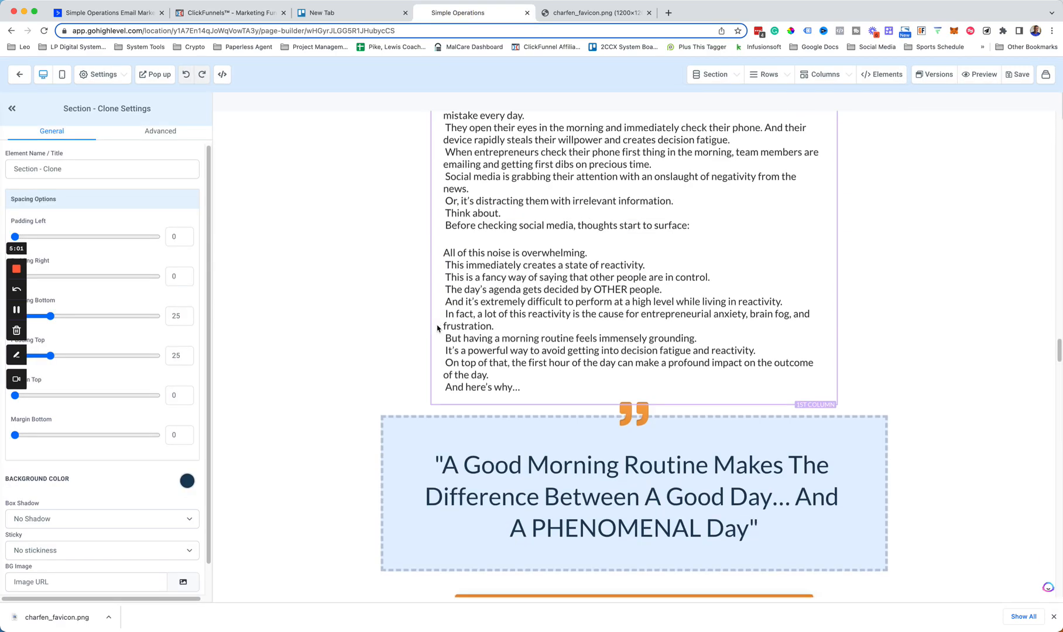
scroll(down, 3)
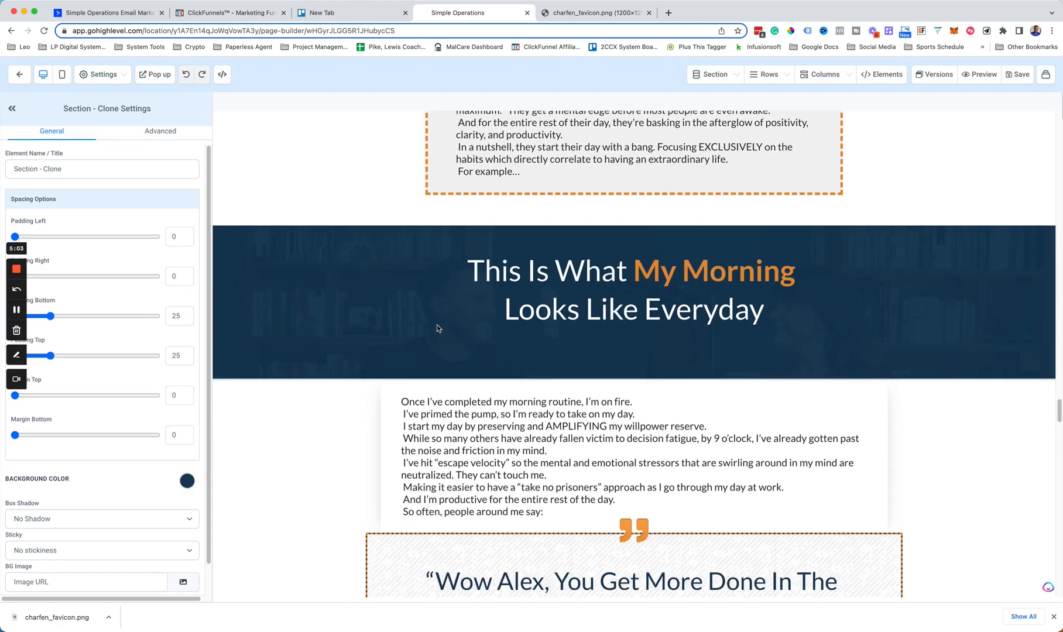
scroll(up, 3)
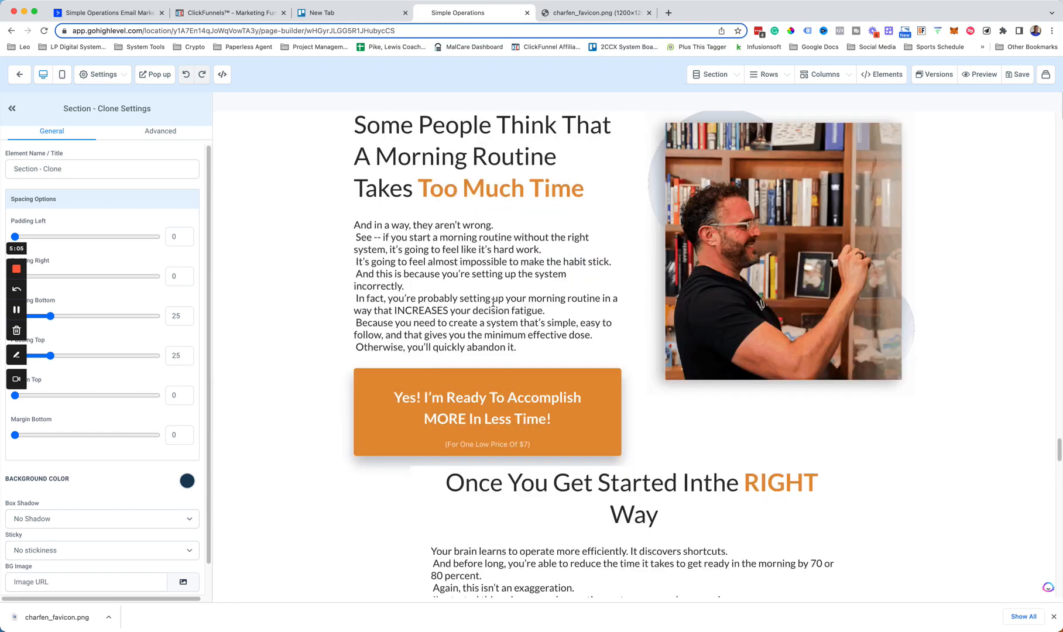
scroll(down, 3)
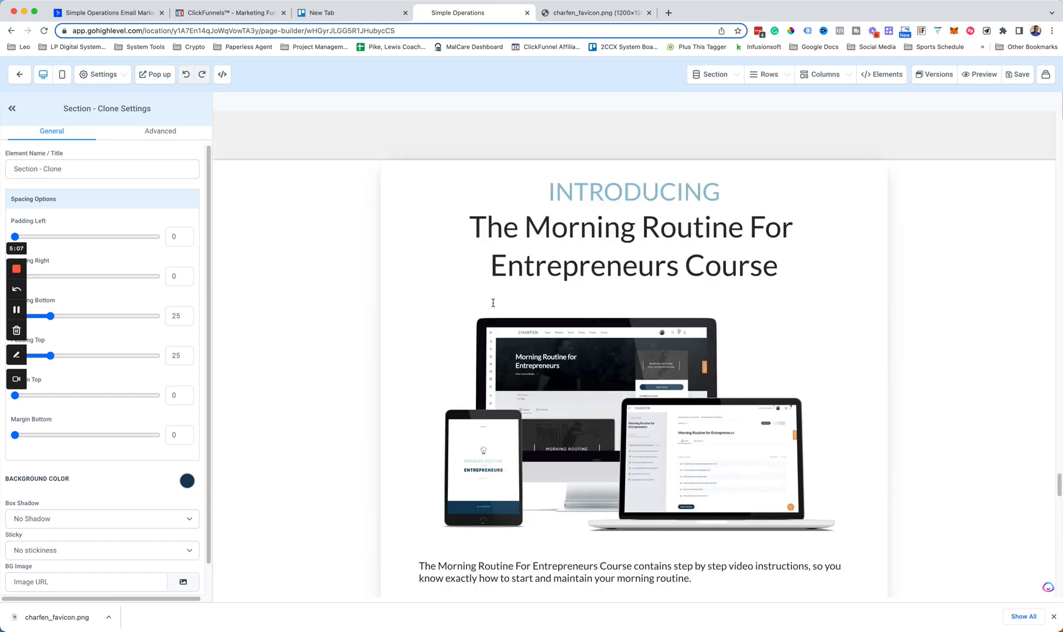
scroll(down, 3)
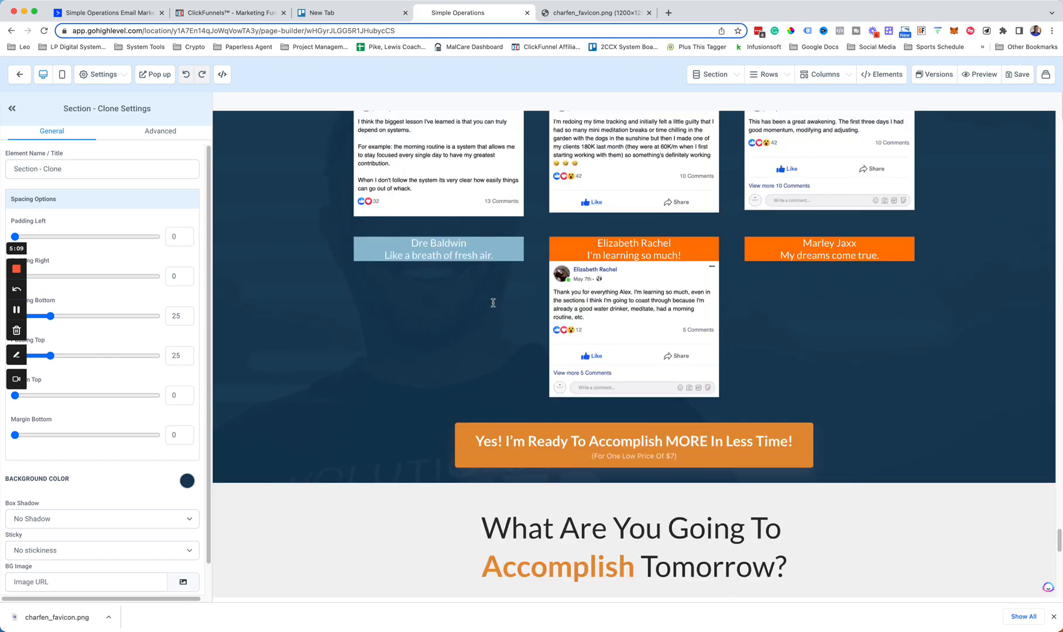
scroll(down, 3)
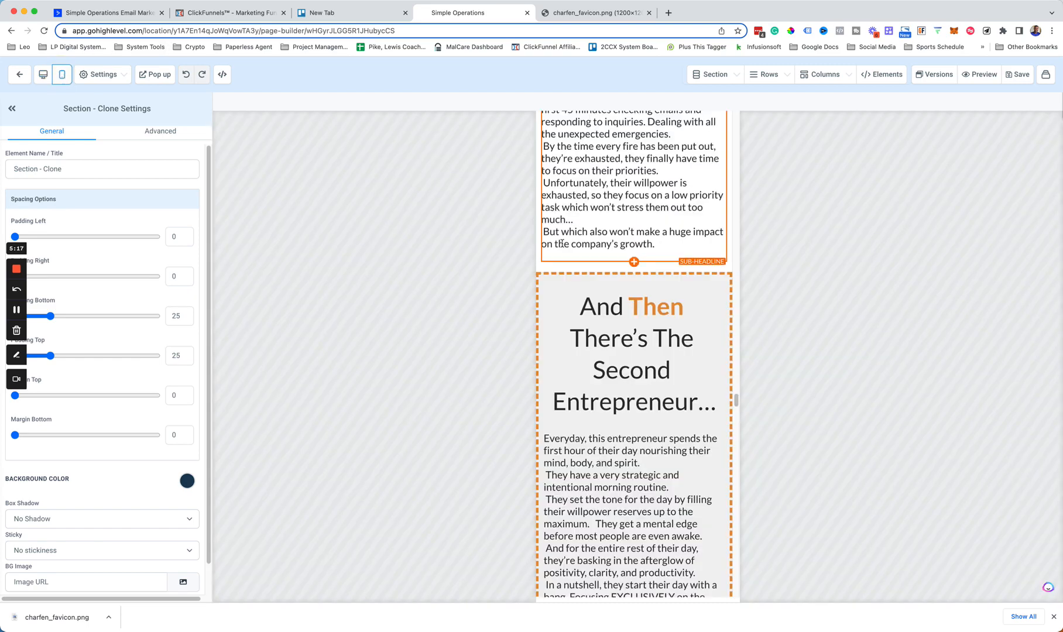
scroll(down, 3)
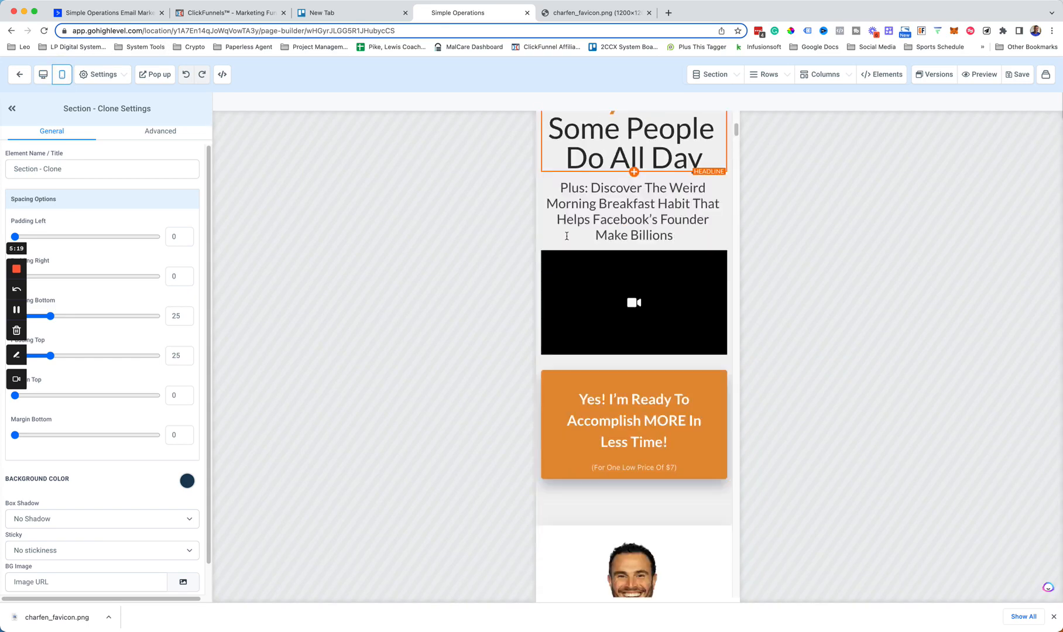
scroll(down, 3)
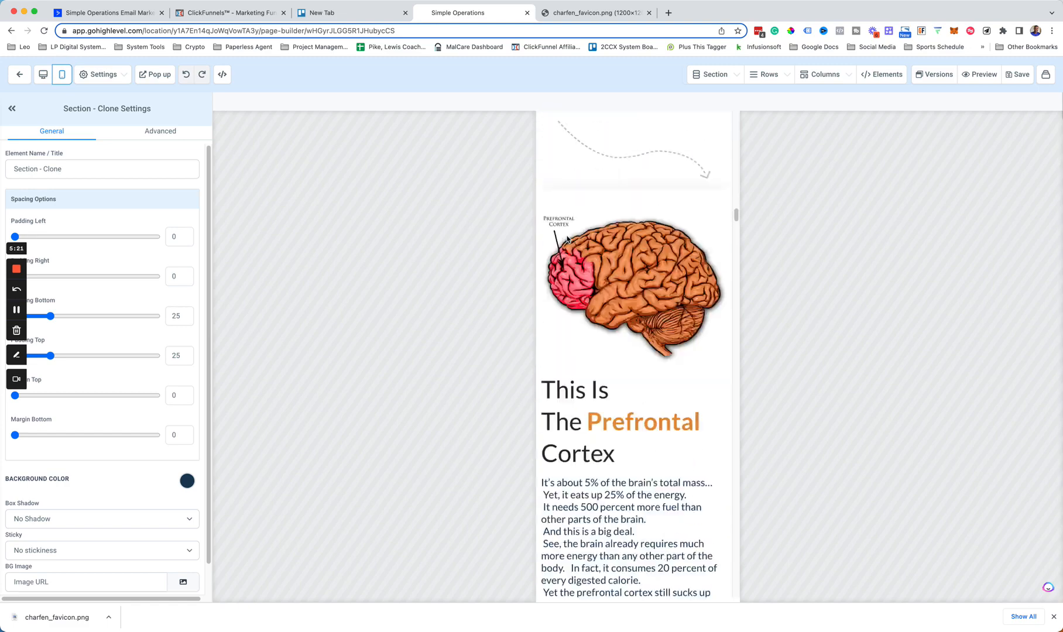
scroll(down, 3)
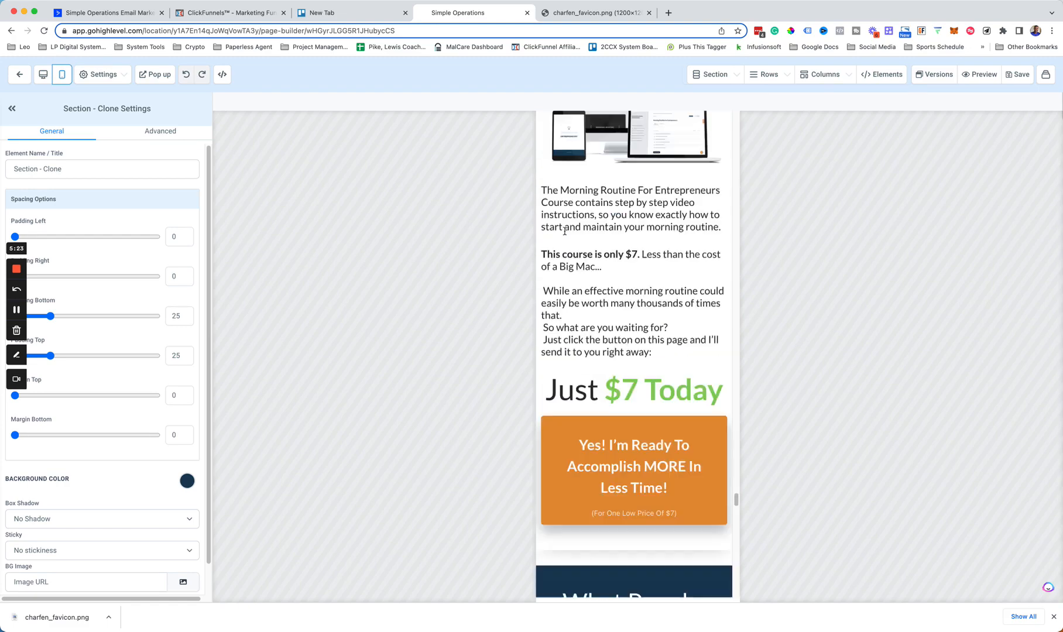
scroll(down, 3)
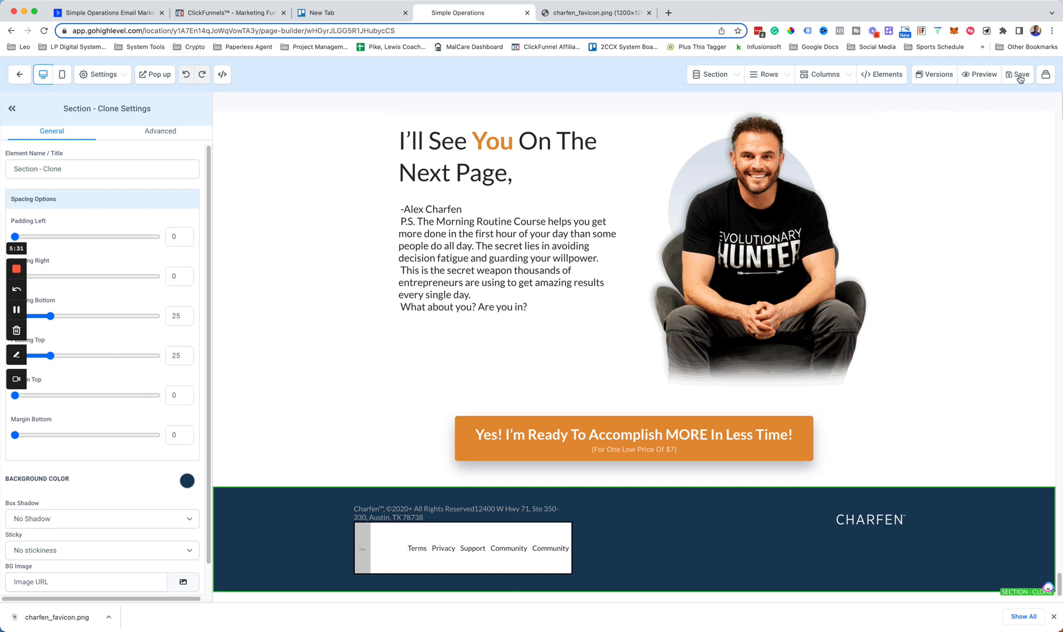
- Save the imported sales page and return to the funnel's Steps overview listing Sales Page
click(1017, 74)
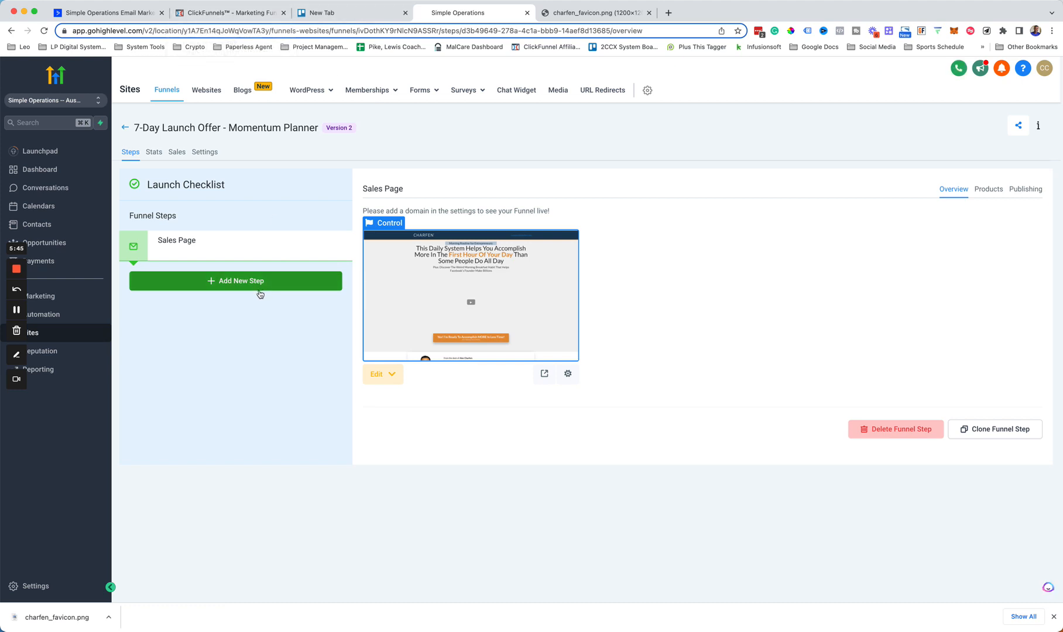
click(231, 12)
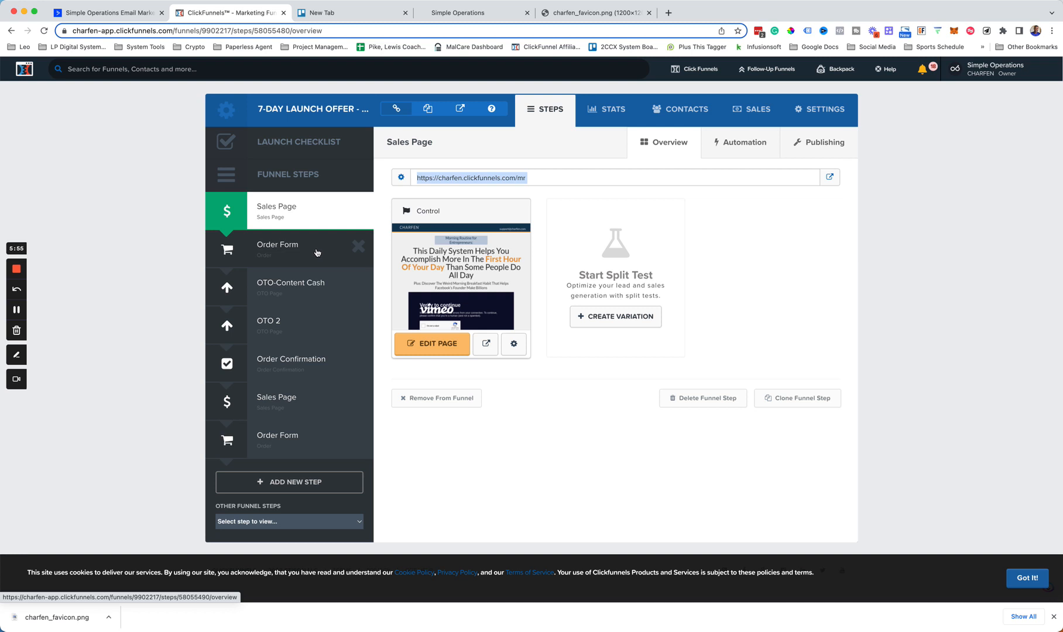
mouse_move(303, 334)
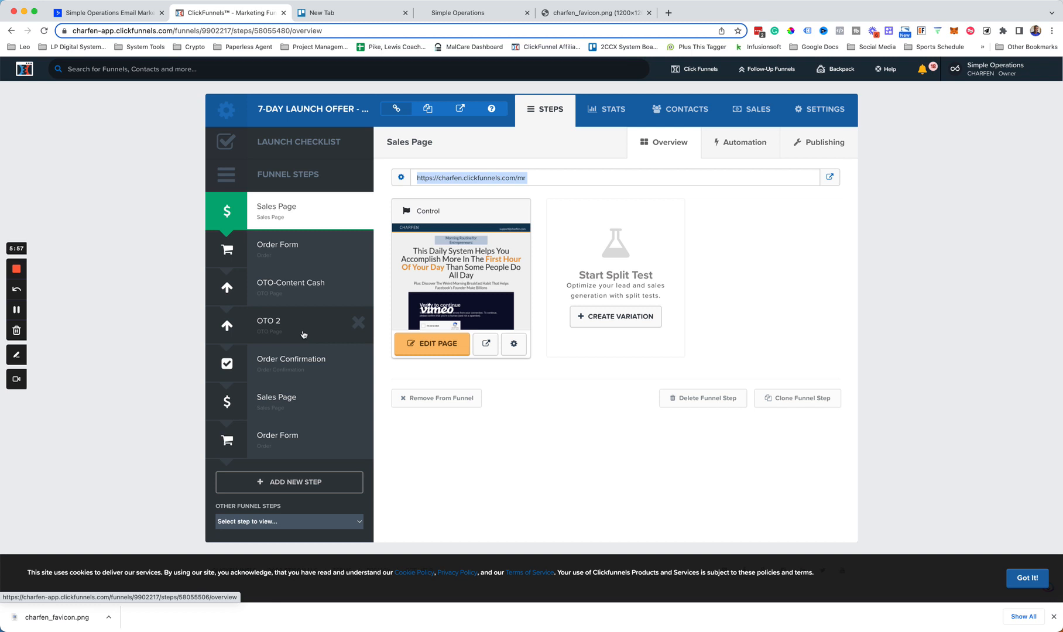